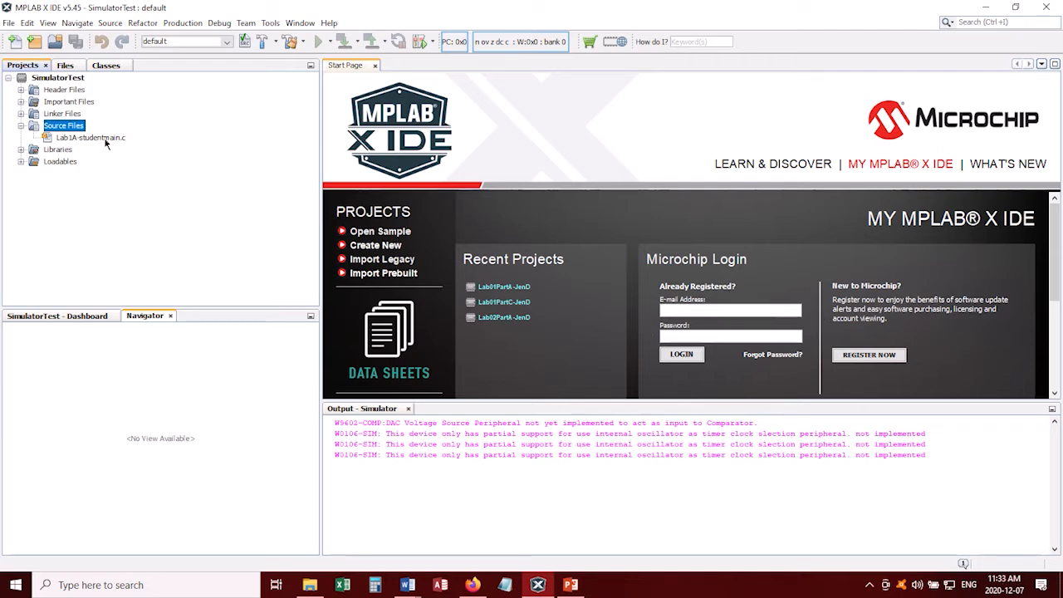
mouse_move(91, 136)
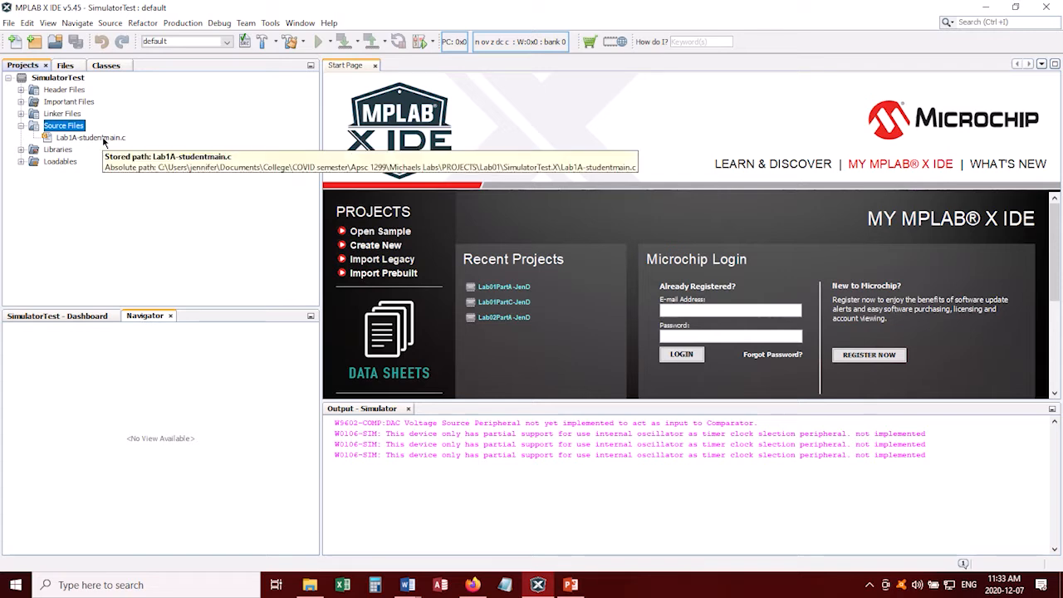
Add a for (int N=0; N<5; N++) loop calling NOP(); inside main of Lab1A-studentmain.c
double_click(89, 136)
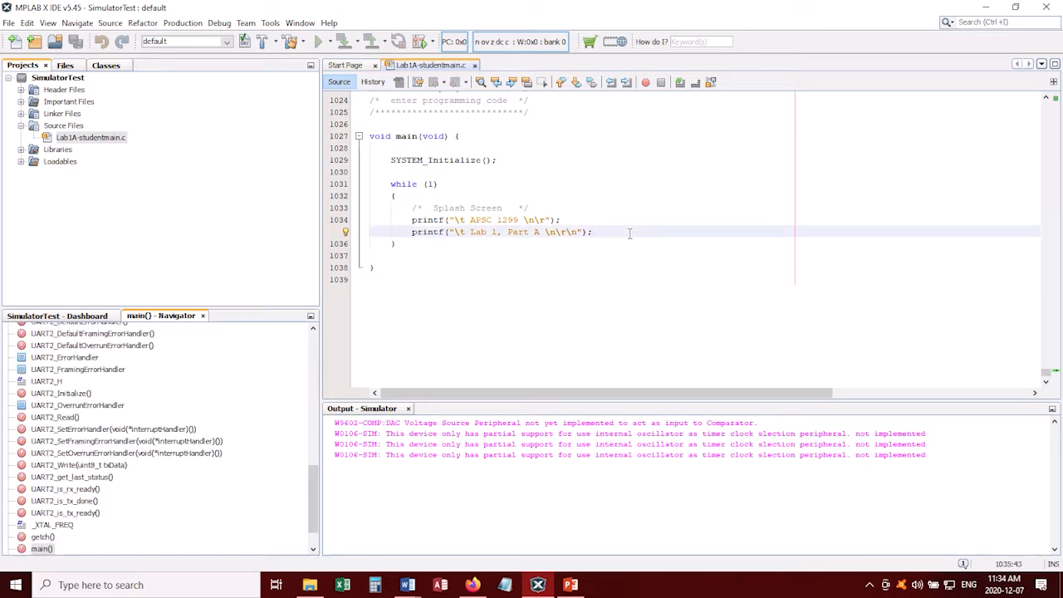
text(for (int N=0; N<5;)
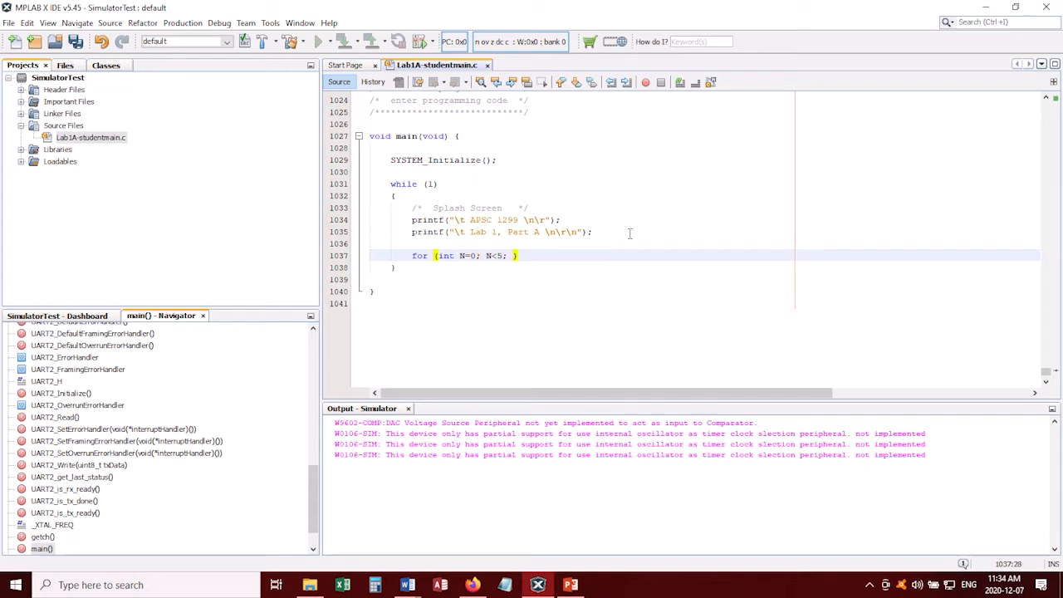
text(N++))
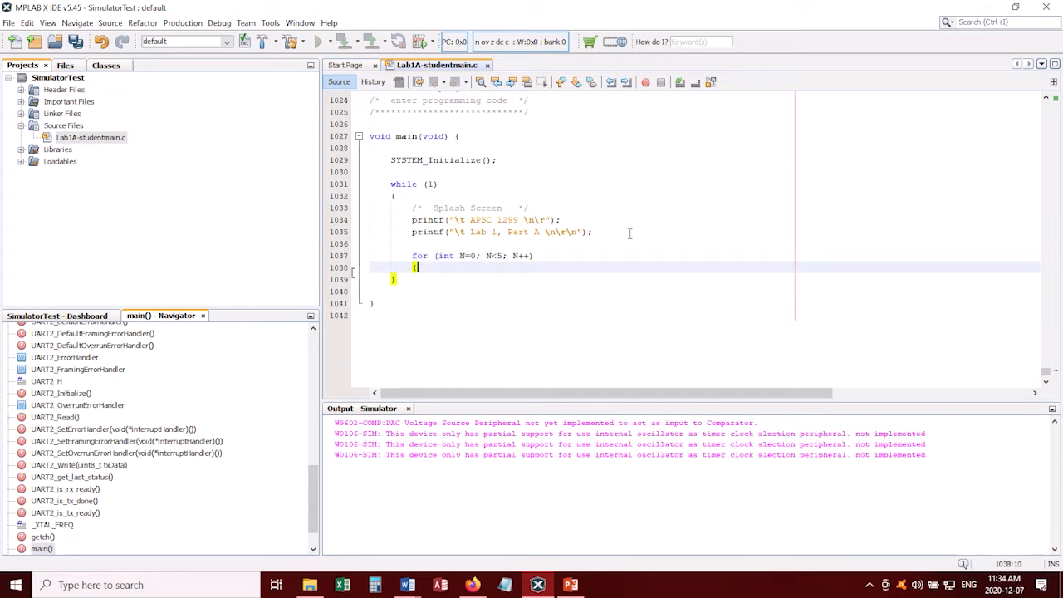
text(NOP();)
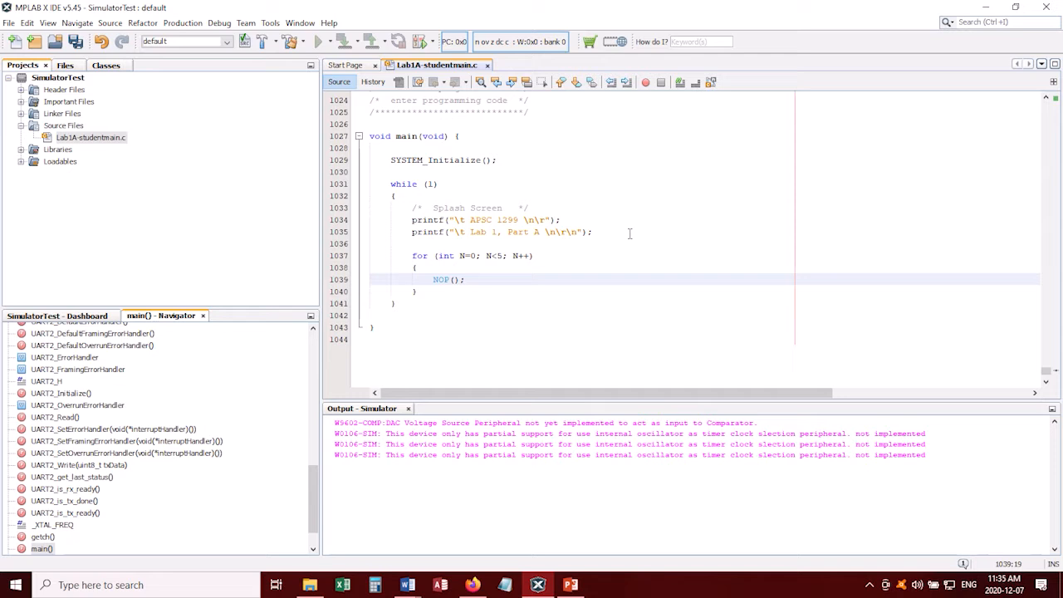
Toggle line breakpoints on the second printf line and on the NOP() call
click(464, 279)
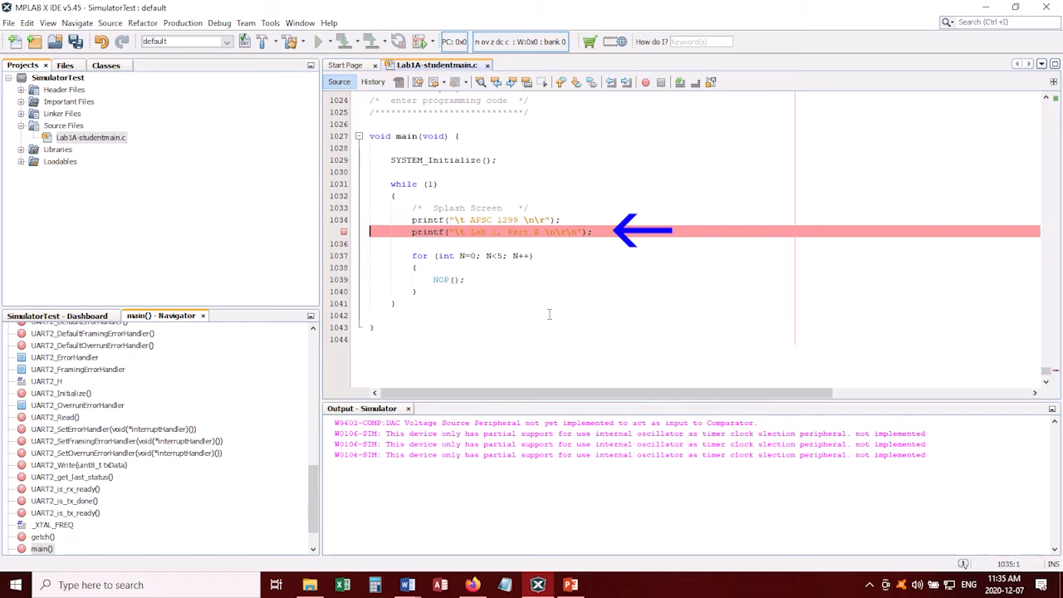
mouse_move(576, 285)
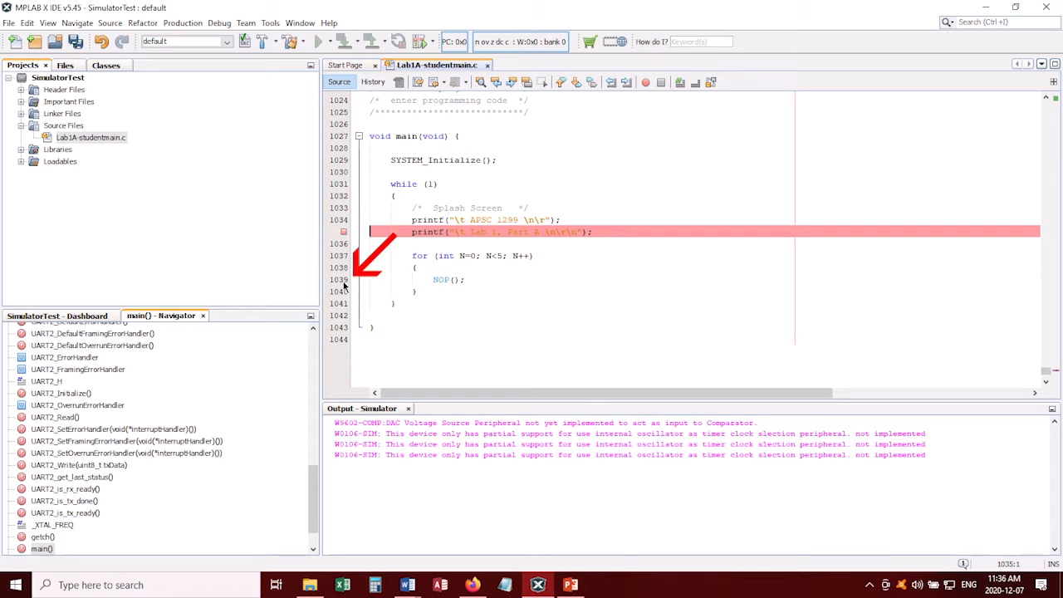
click(448, 279)
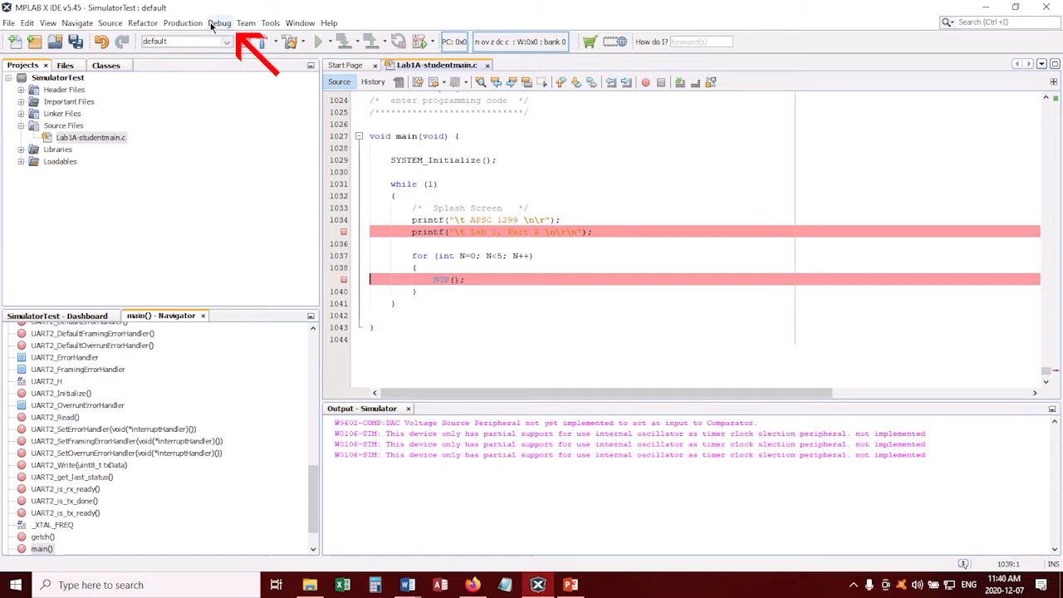
Debug Main Project so it builds and halts at the first printf breakpoint
click(219, 23)
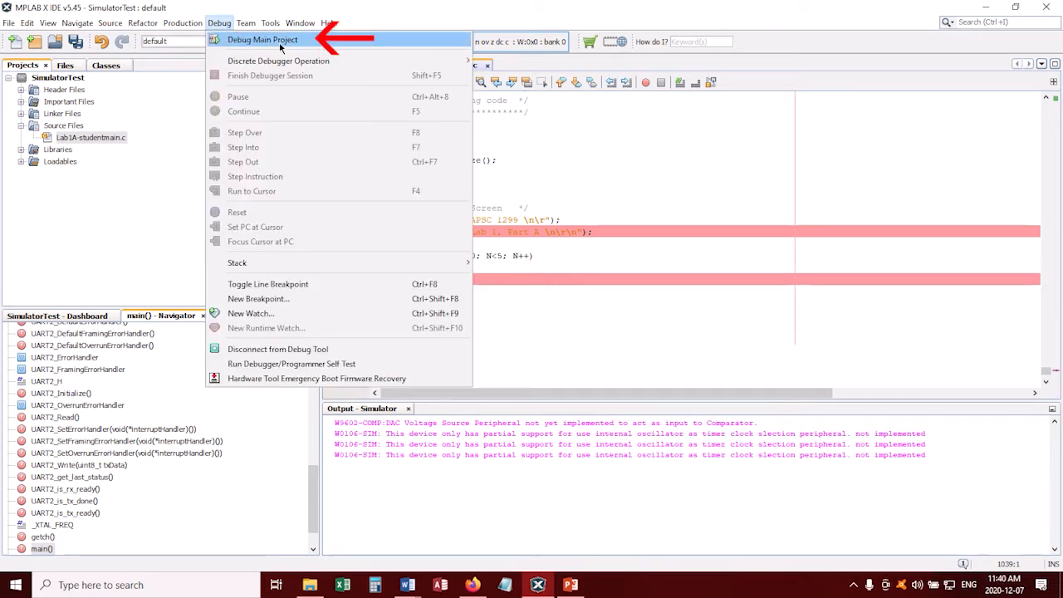
click(262, 40)
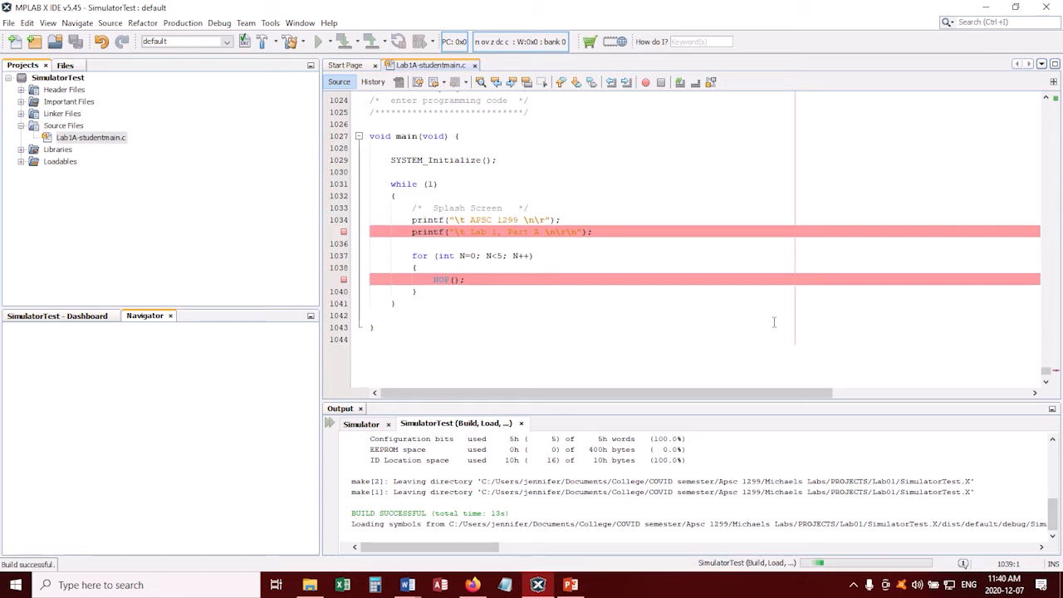
click(336, 41)
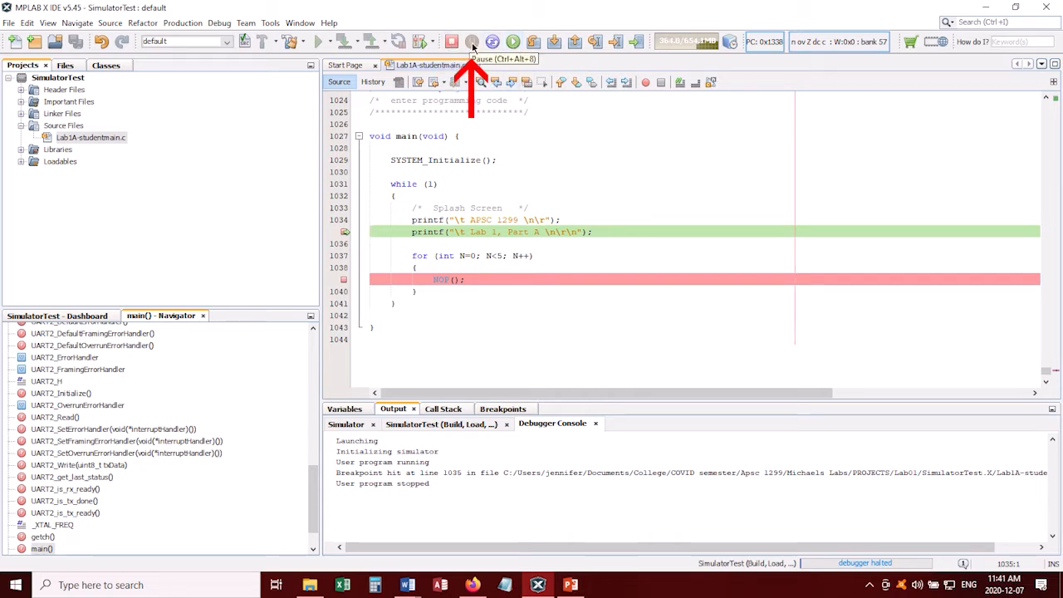
mouse_move(491, 41)
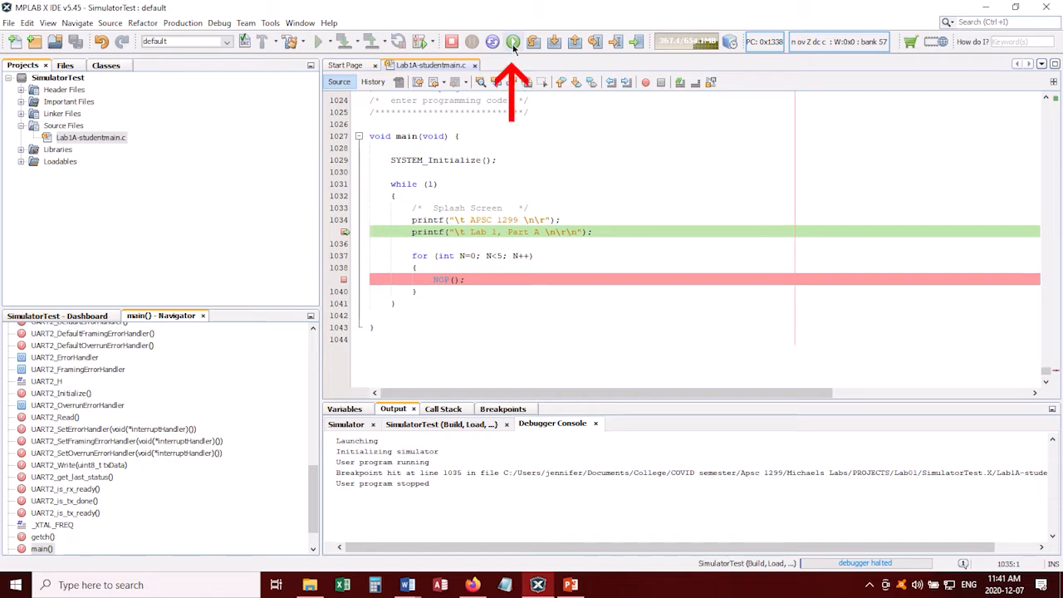
Continue through the NOP() and printf breakpoints until the user program finishes
click(511, 41)
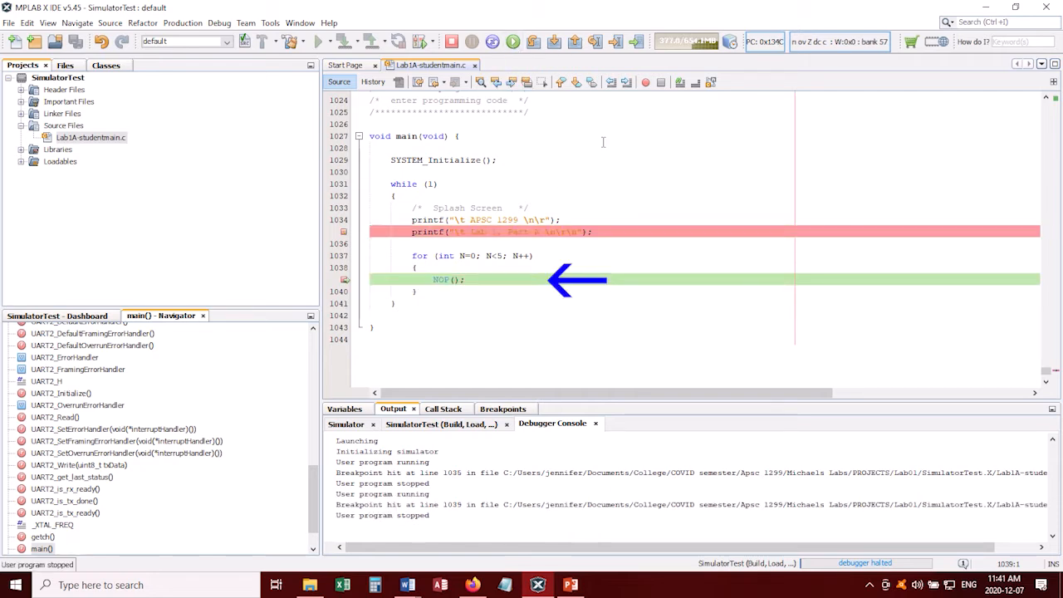
mouse_move(513, 41)
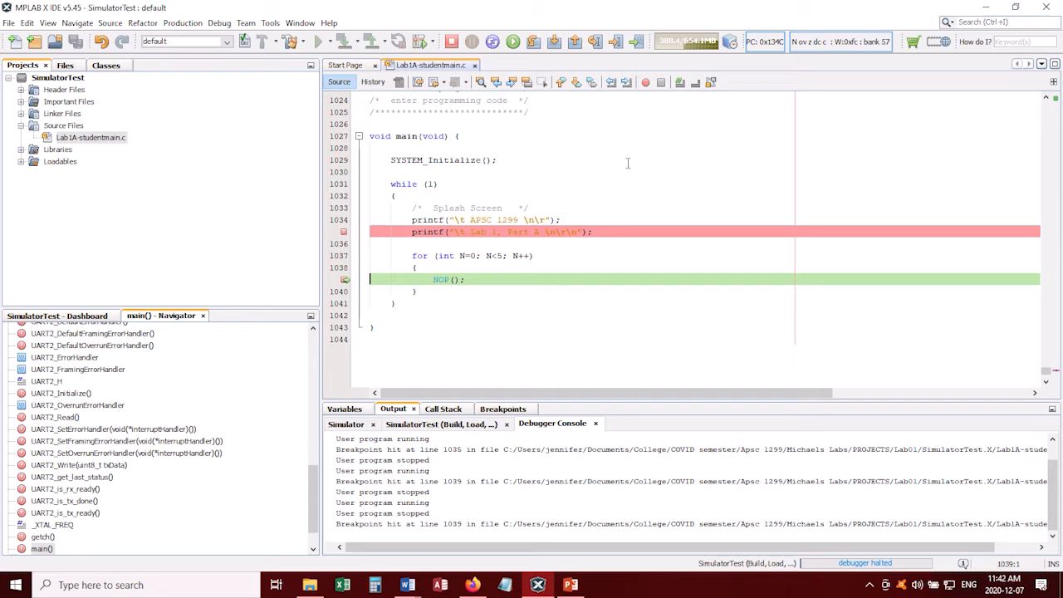
mouse_move(511, 41)
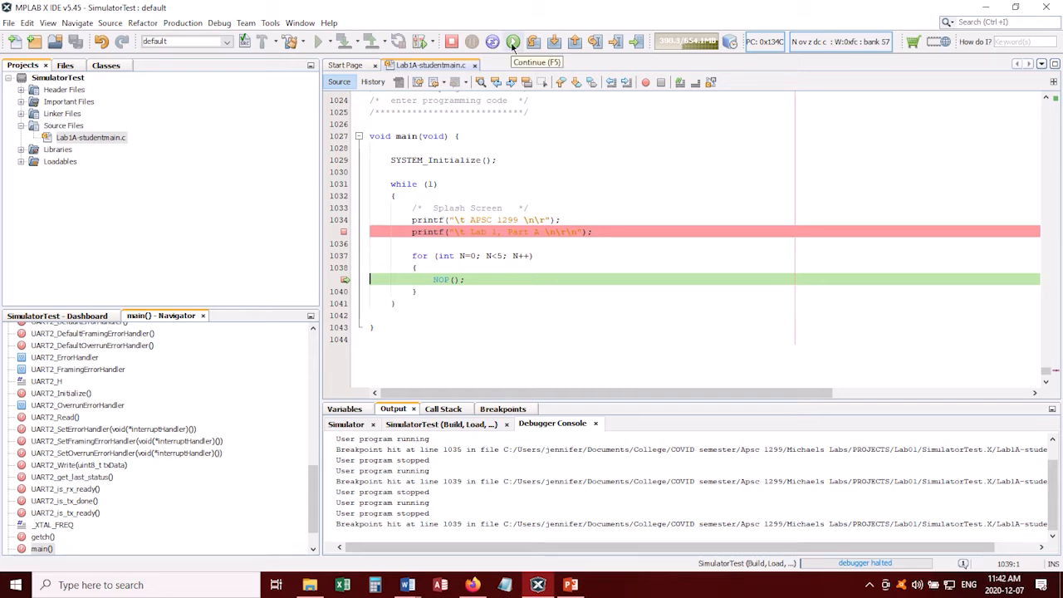
click(512, 41)
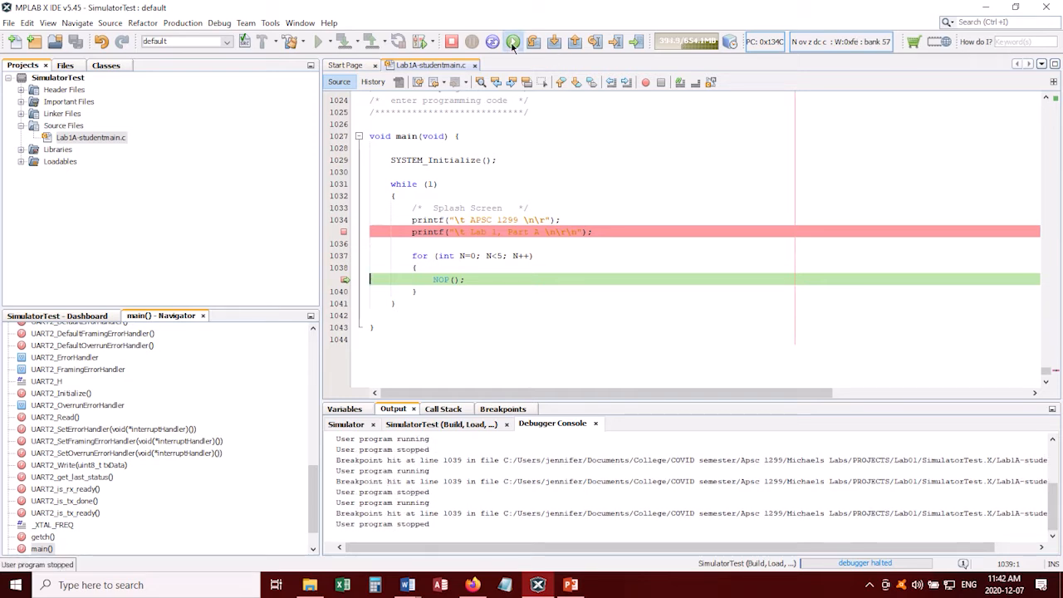
click(513, 42)
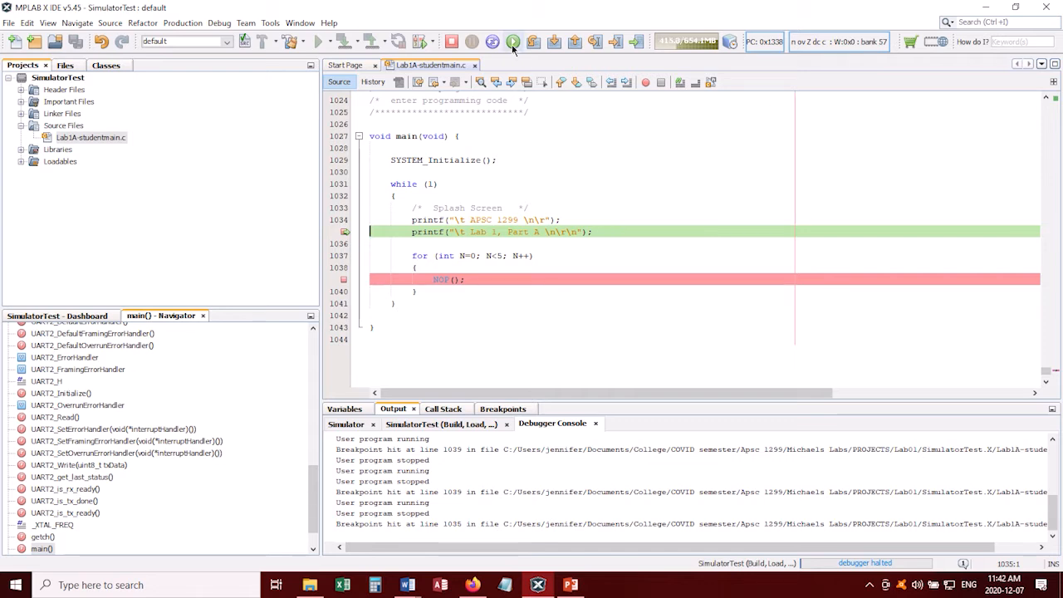
click(513, 41)
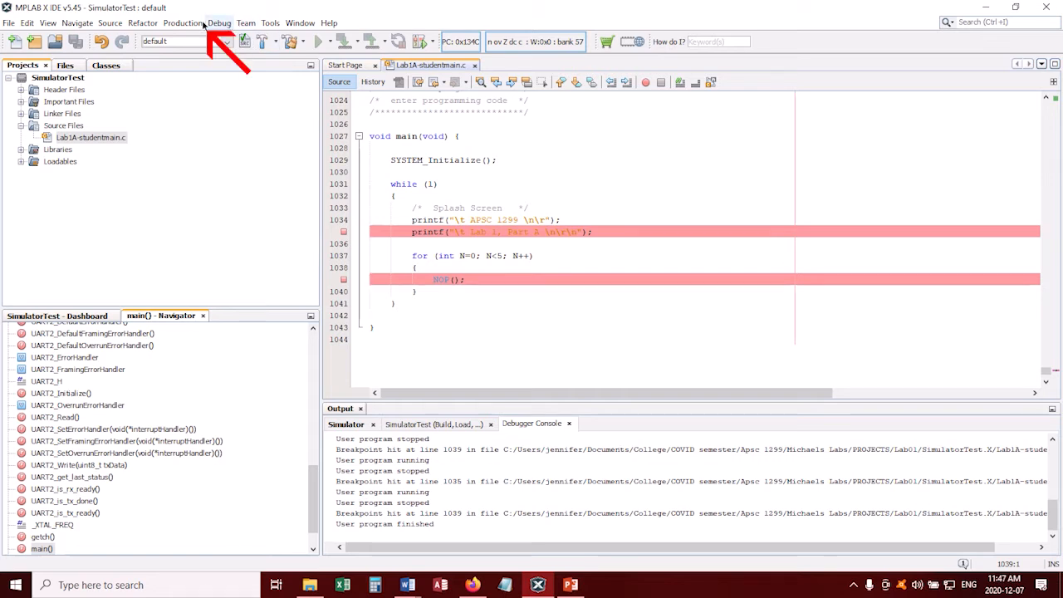
Bring up the Simulator option categories in the project configuration properties
click(183, 23)
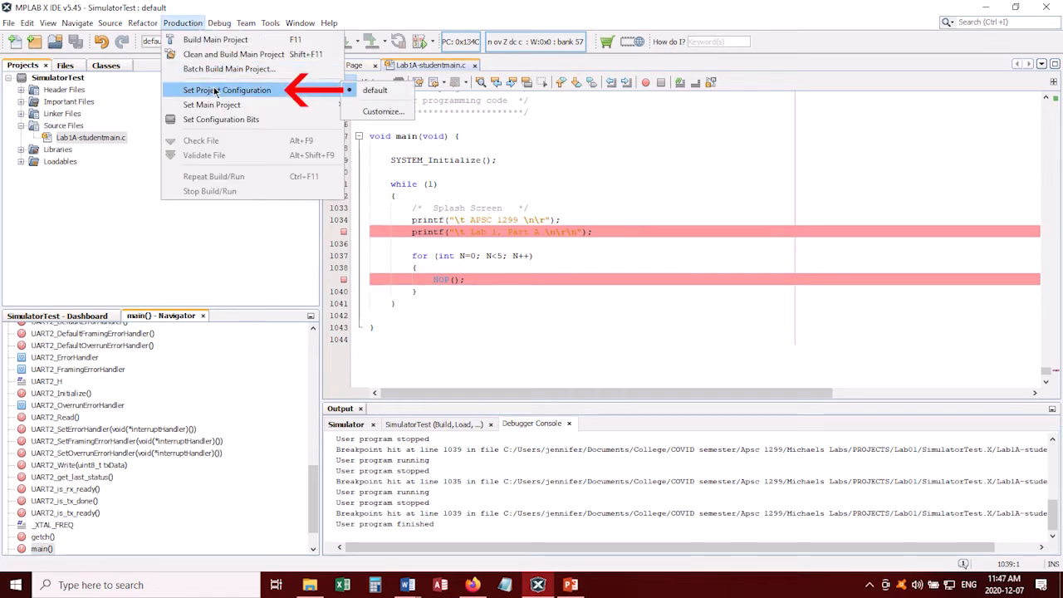
mouse_move(382, 112)
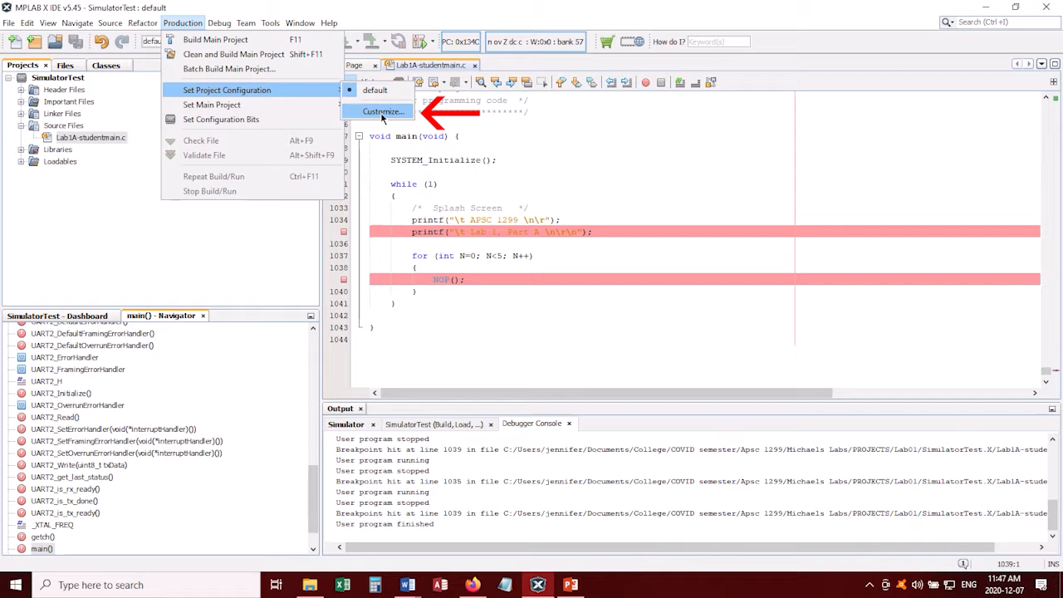
click(382, 112)
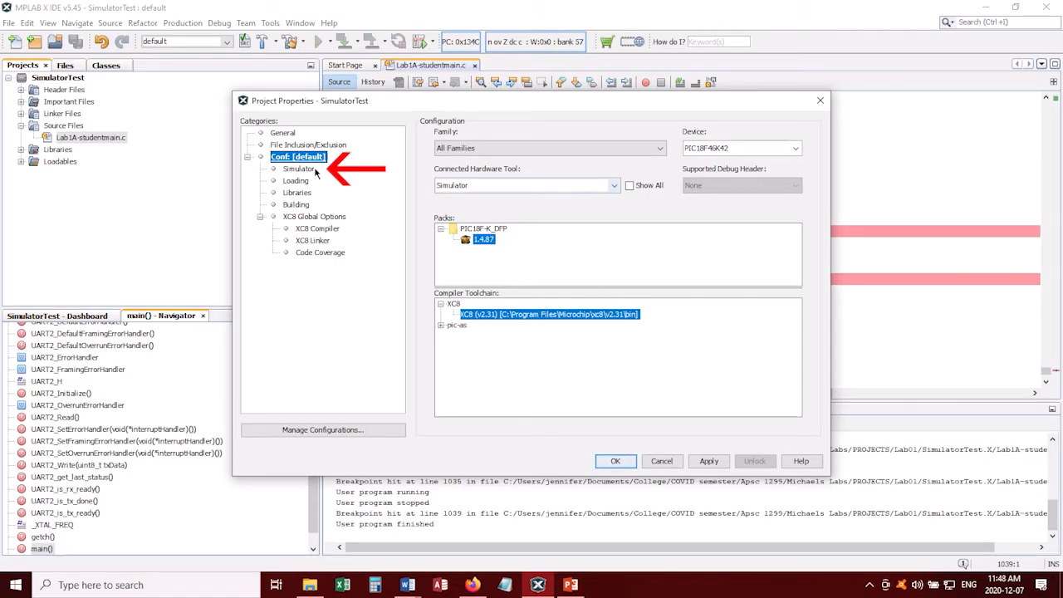
click(299, 169)
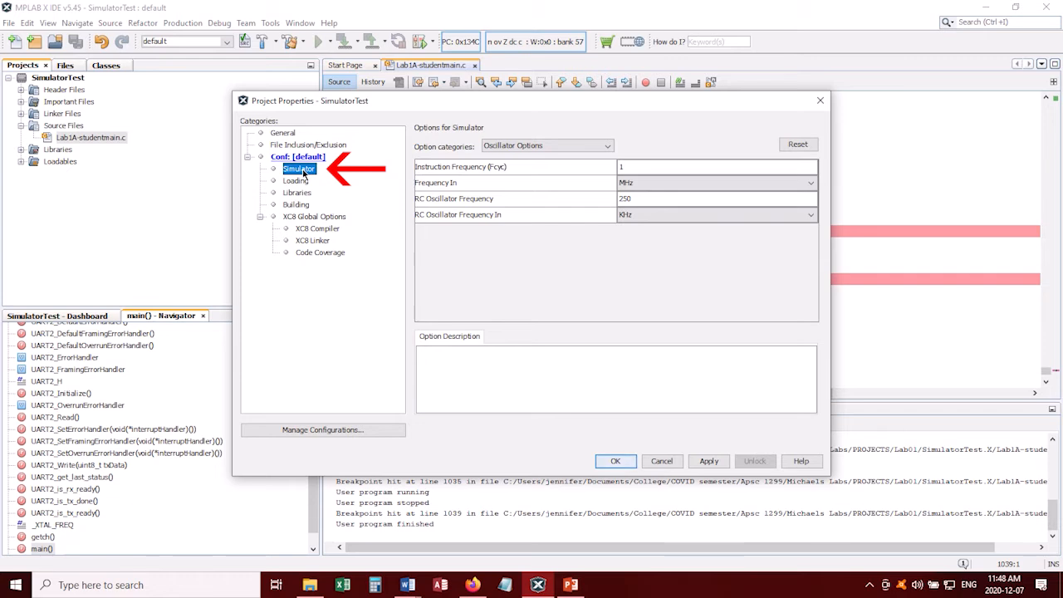
click(606, 146)
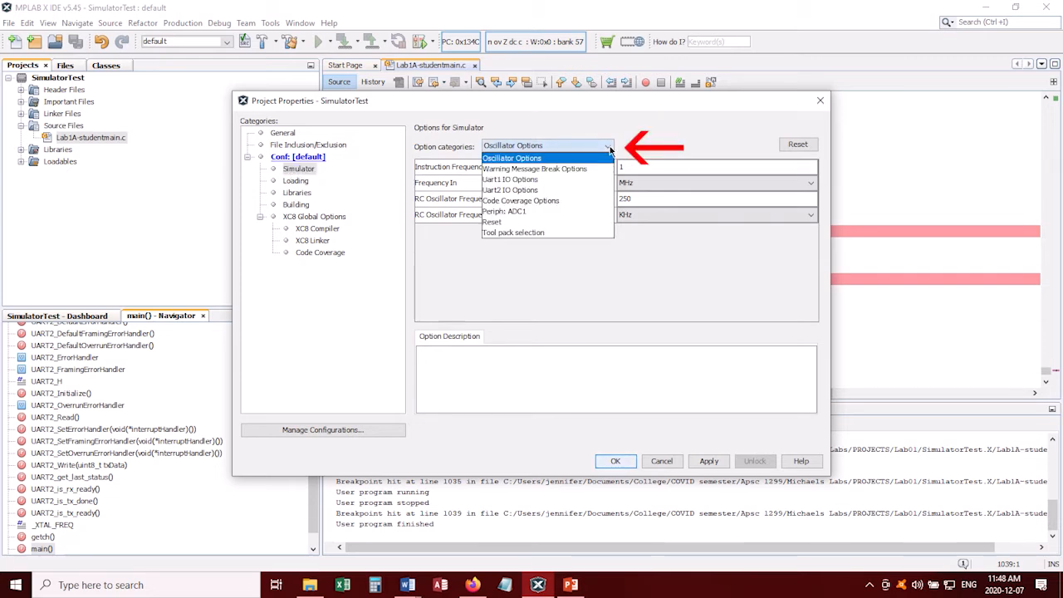
mouse_move(511, 190)
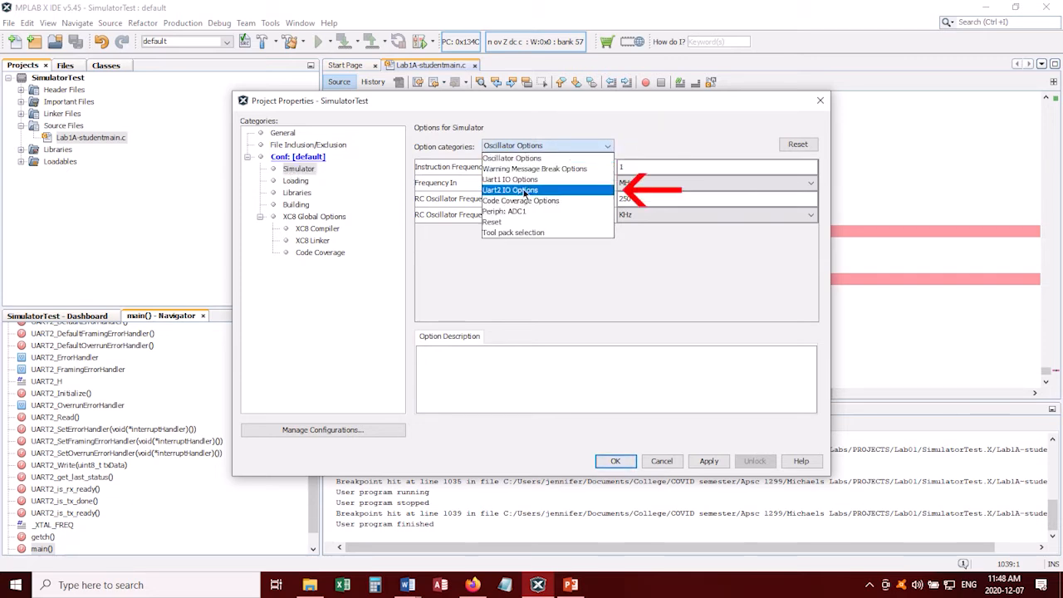
Enable Uart1 IO output to a window, apply and save the settings
click(510, 189)
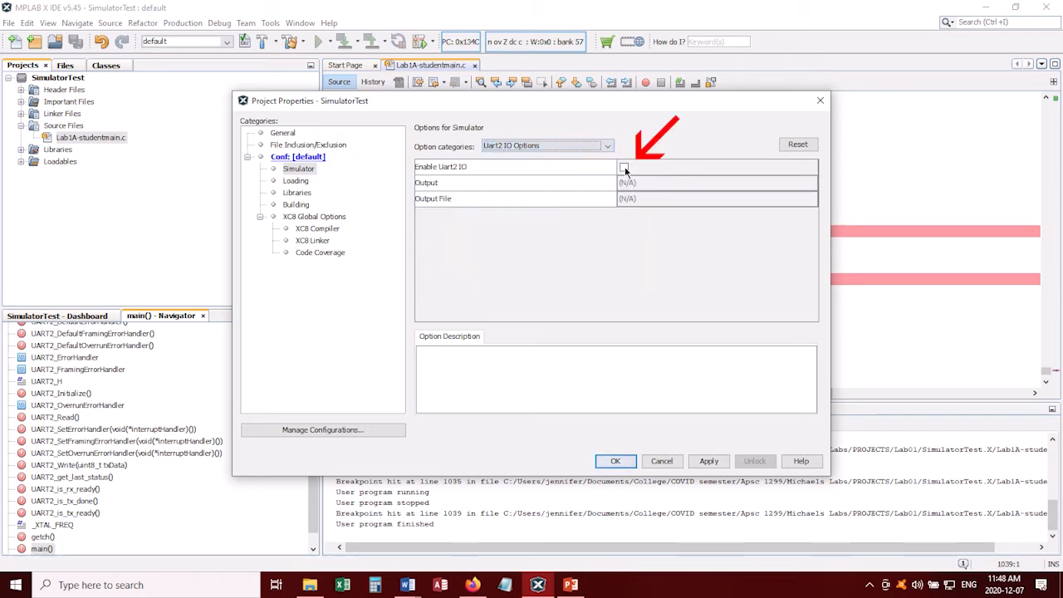
click(625, 166)
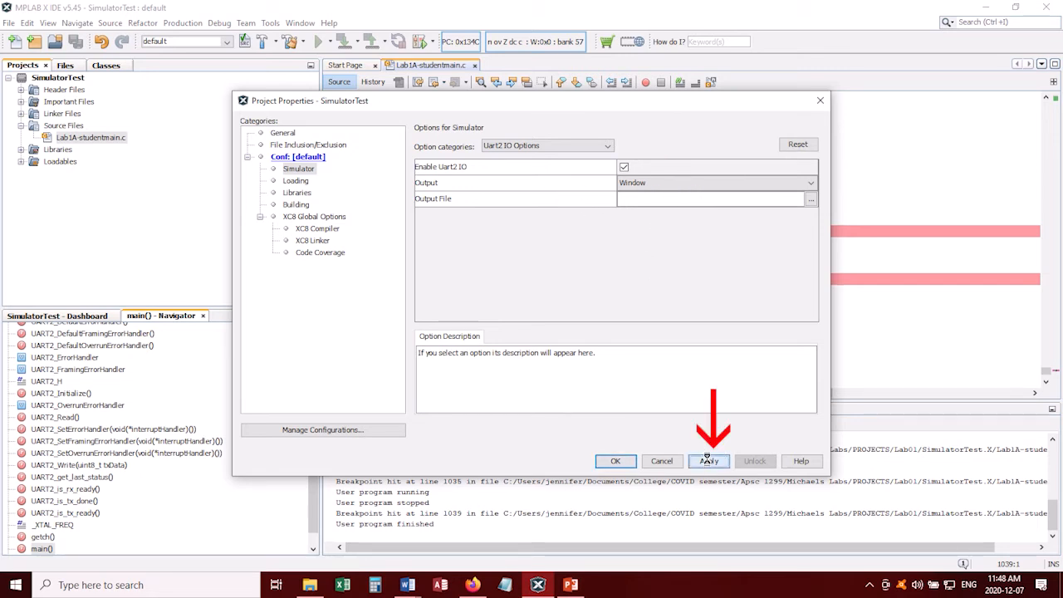
click(707, 462)
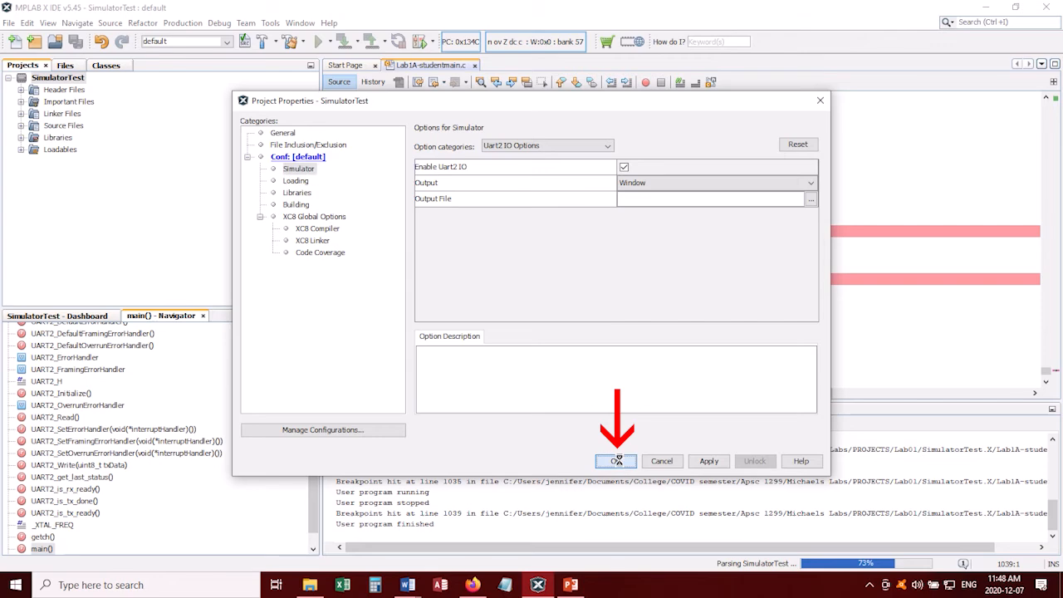
click(614, 461)
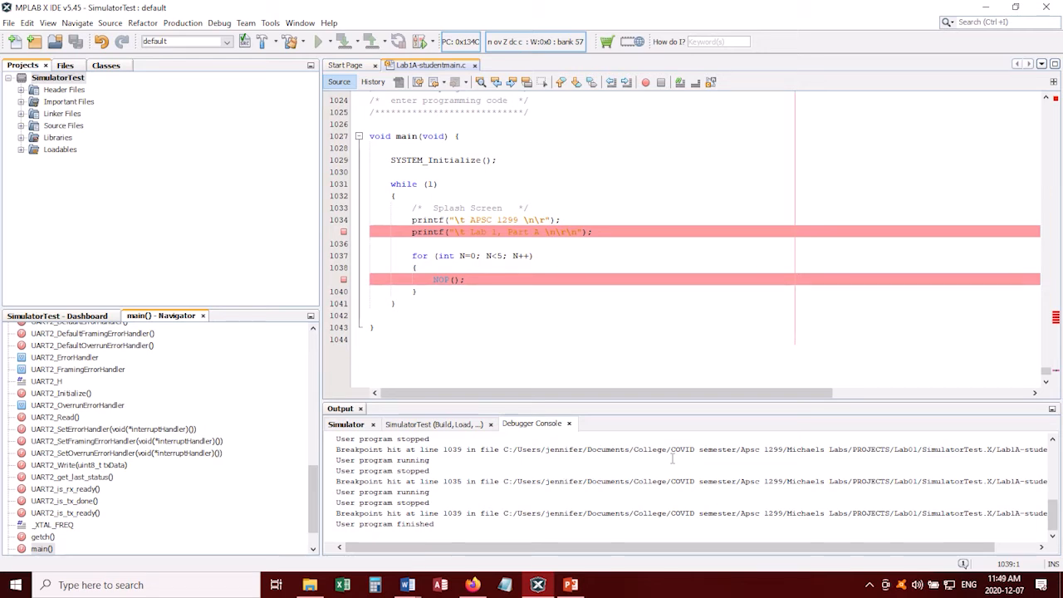
Debug again, viewing UART 2 Output while continuing so the splash lines print twice
click(219, 23)
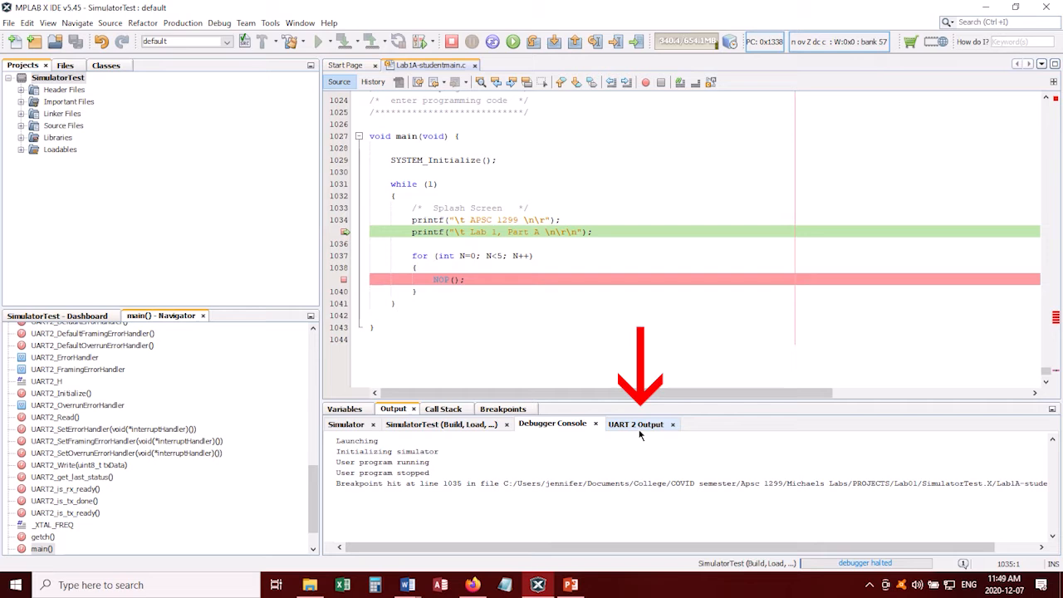
click(636, 423)
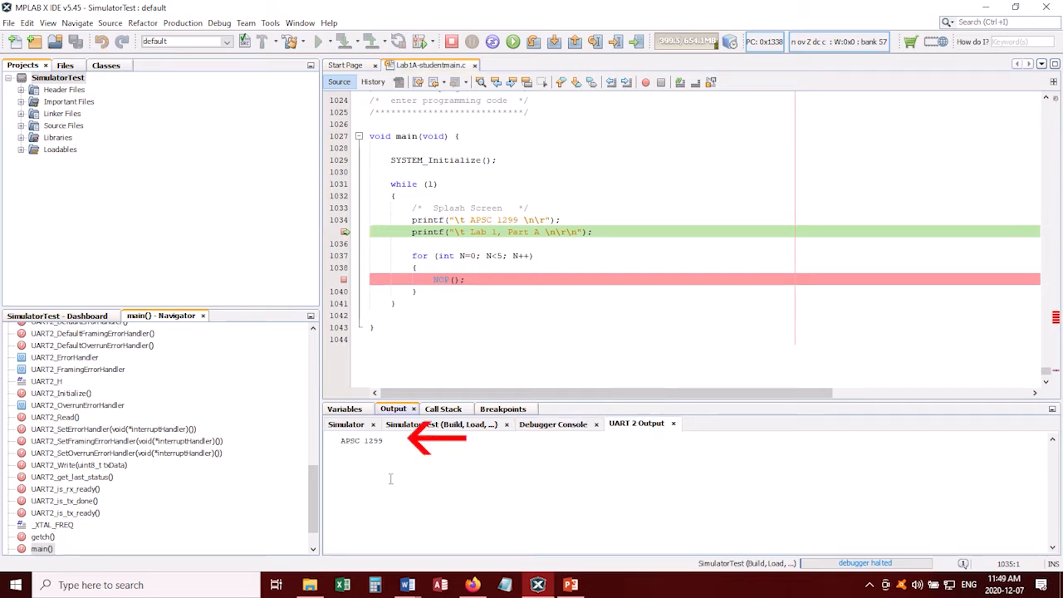
mouse_move(480, 483)
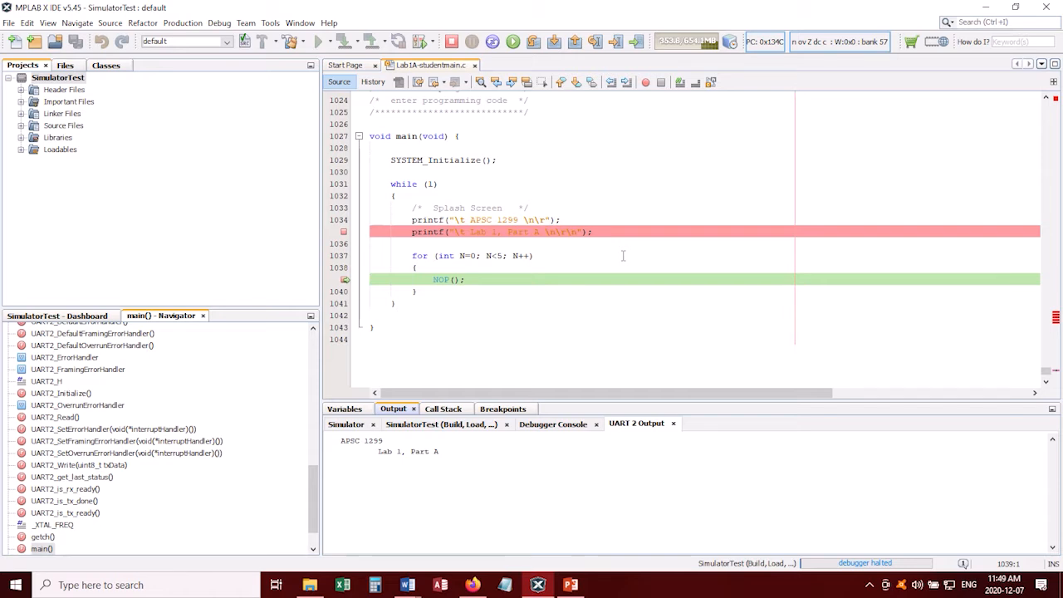
mouse_move(525, 61)
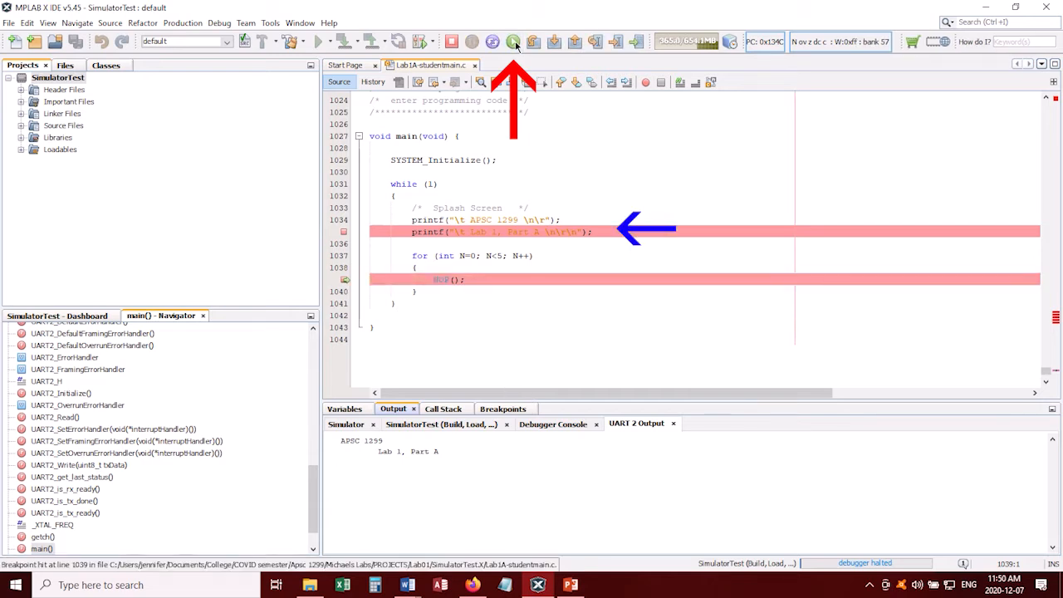
click(513, 42)
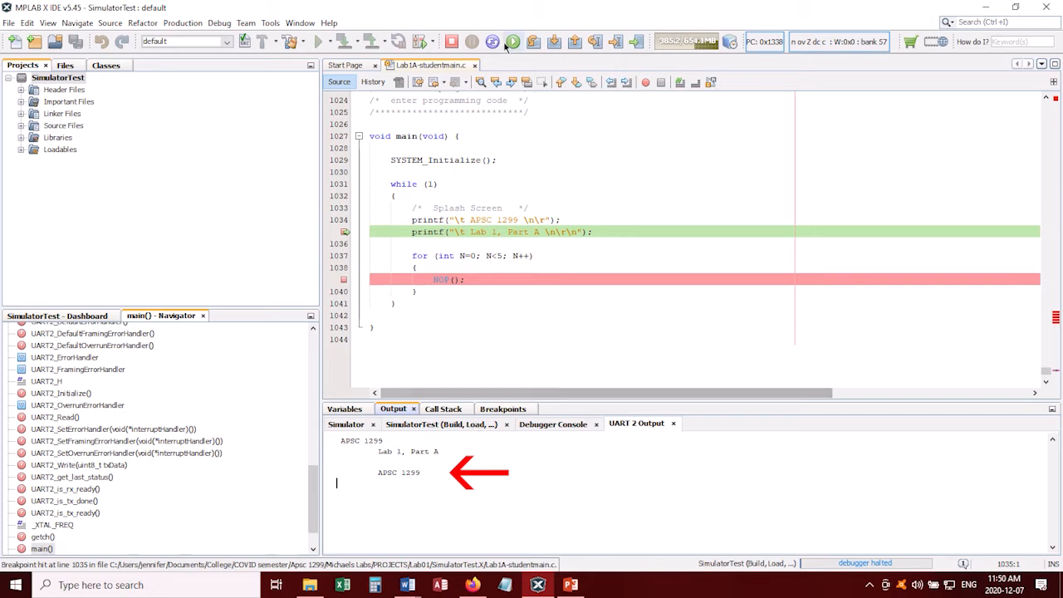
click(511, 40)
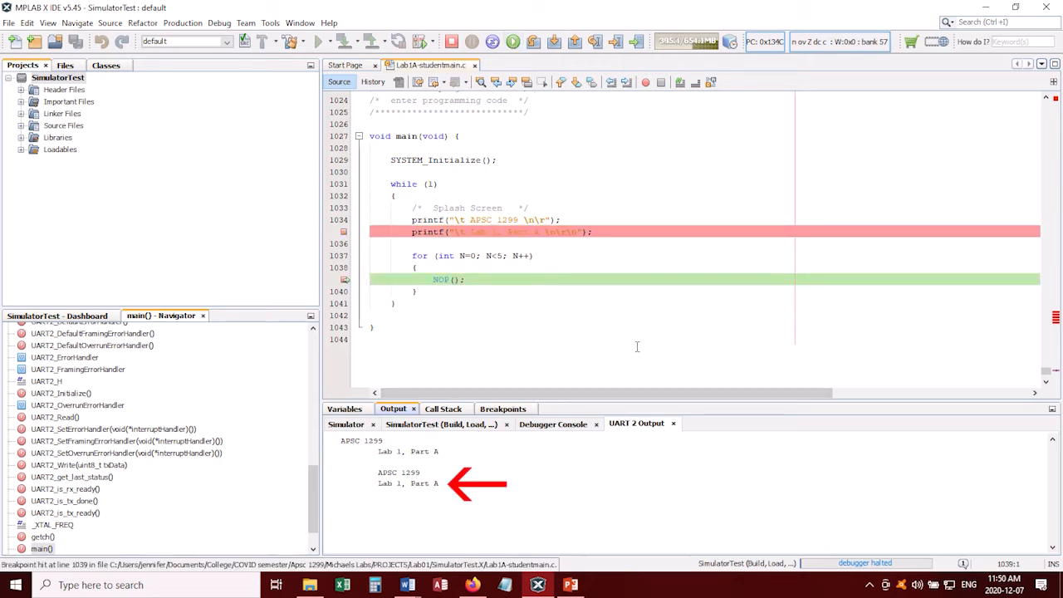
click(452, 42)
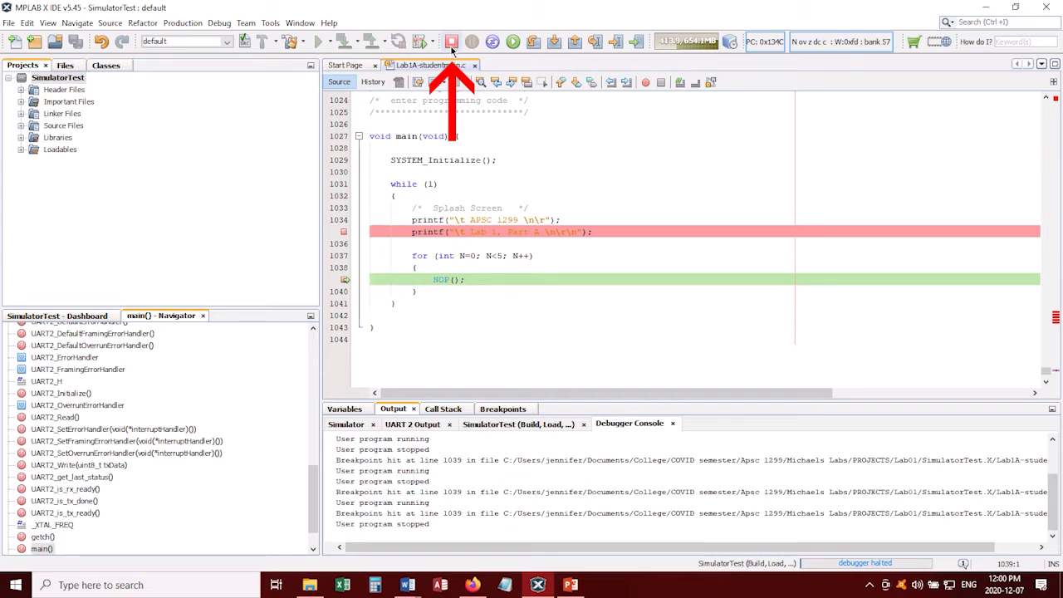
Finish the debugger session and start a New Watch on loop variable N
click(451, 42)
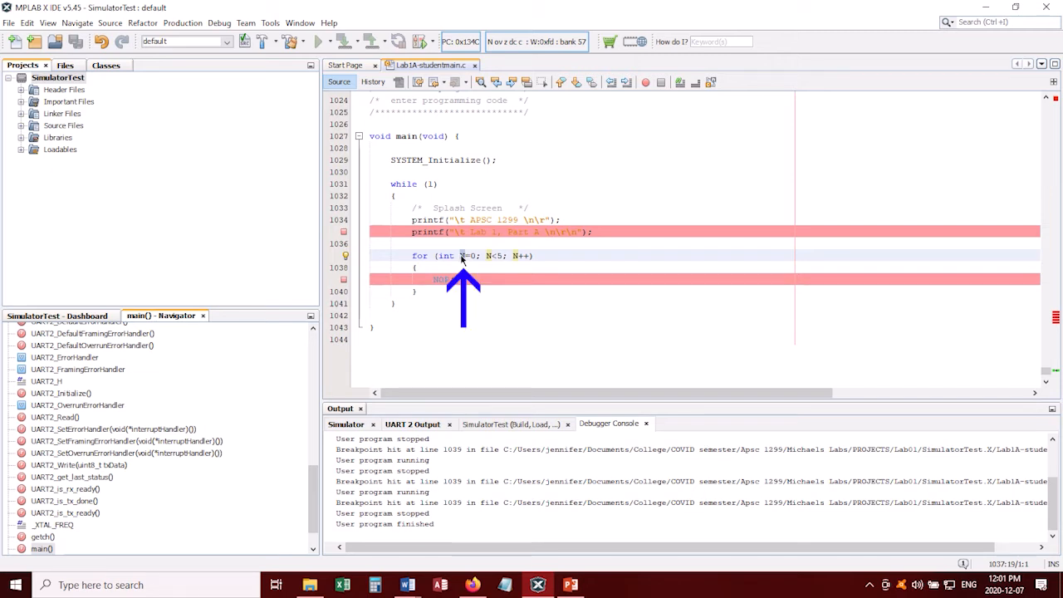
right_click(463, 279)
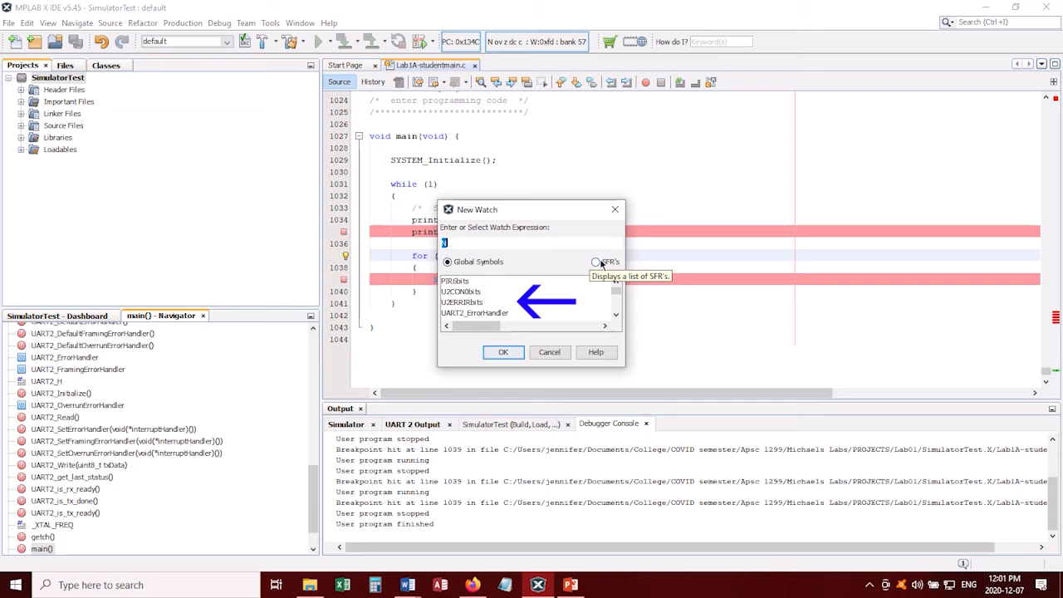
Add N from the Global Symbols list as a watch expression
click(596, 262)
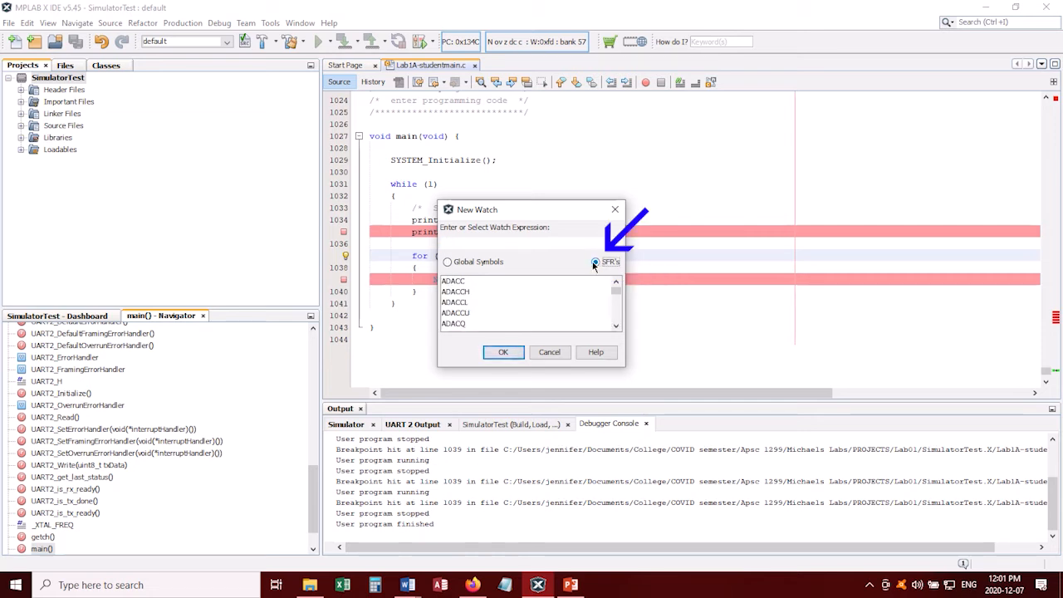
mouse_move(447, 262)
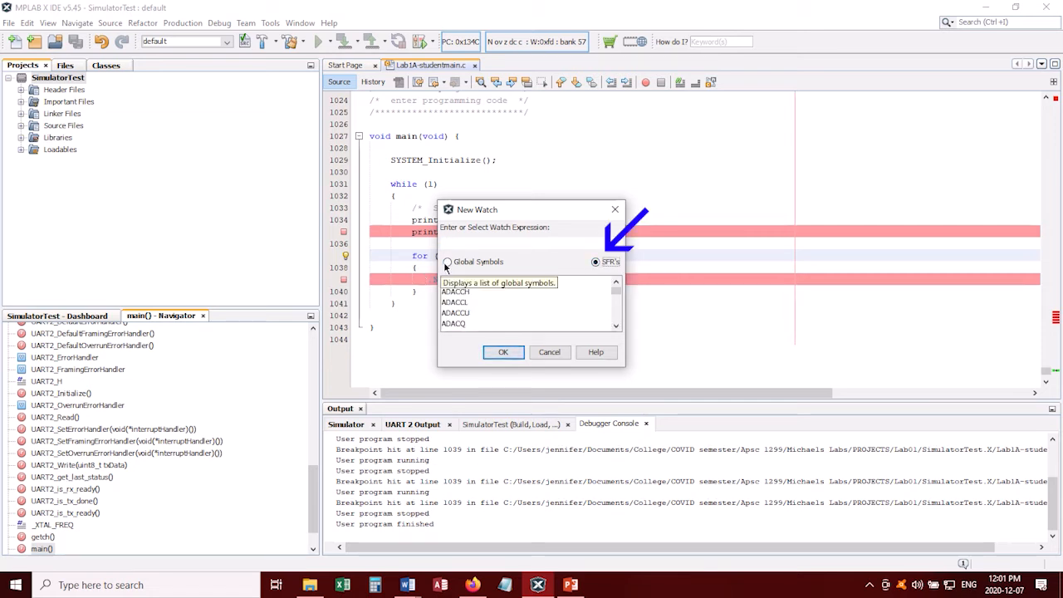
click(448, 263)
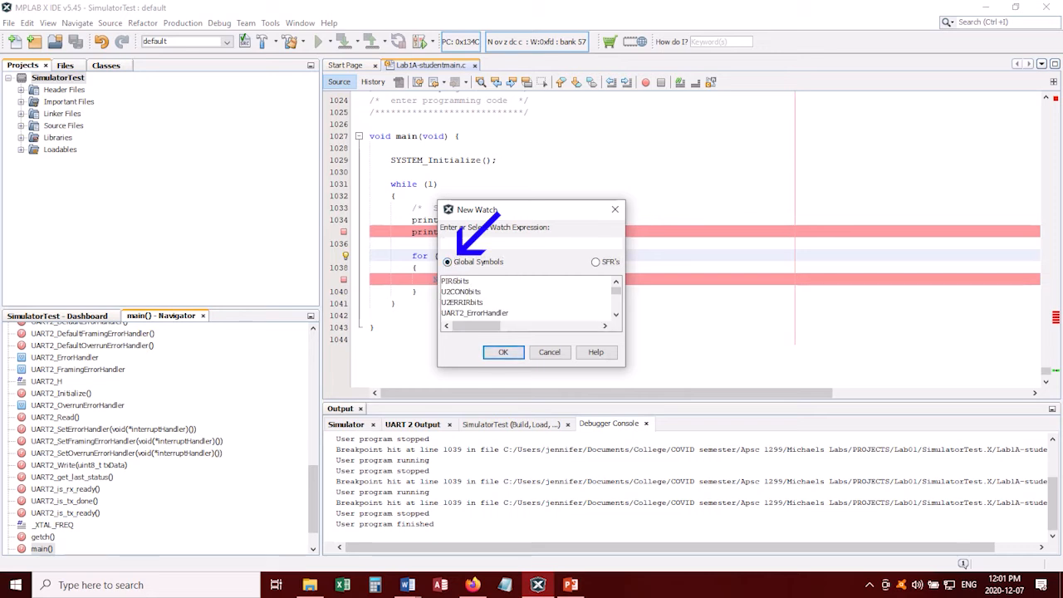
text(N)
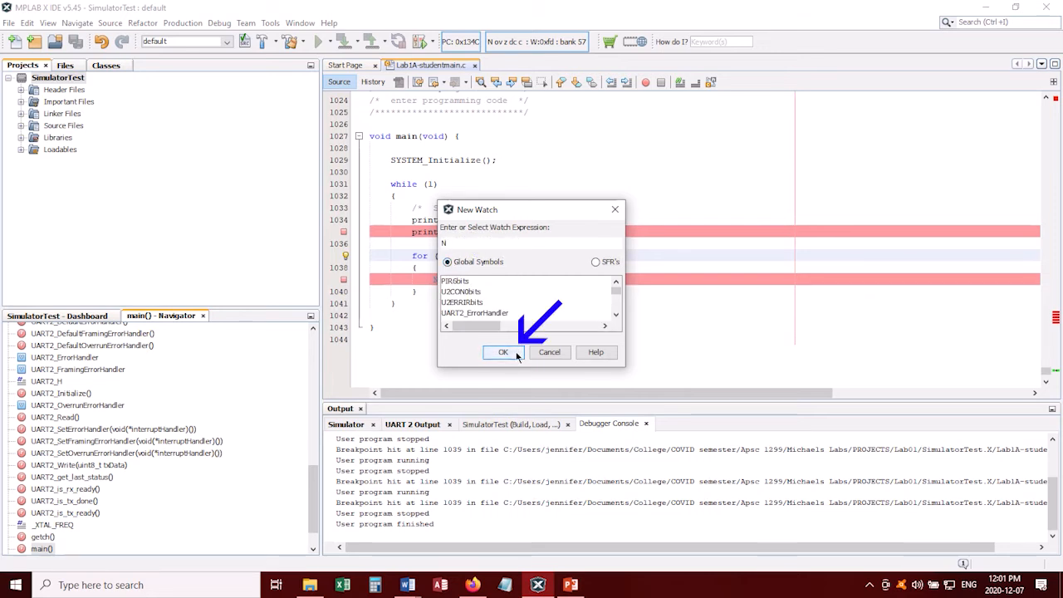
click(501, 352)
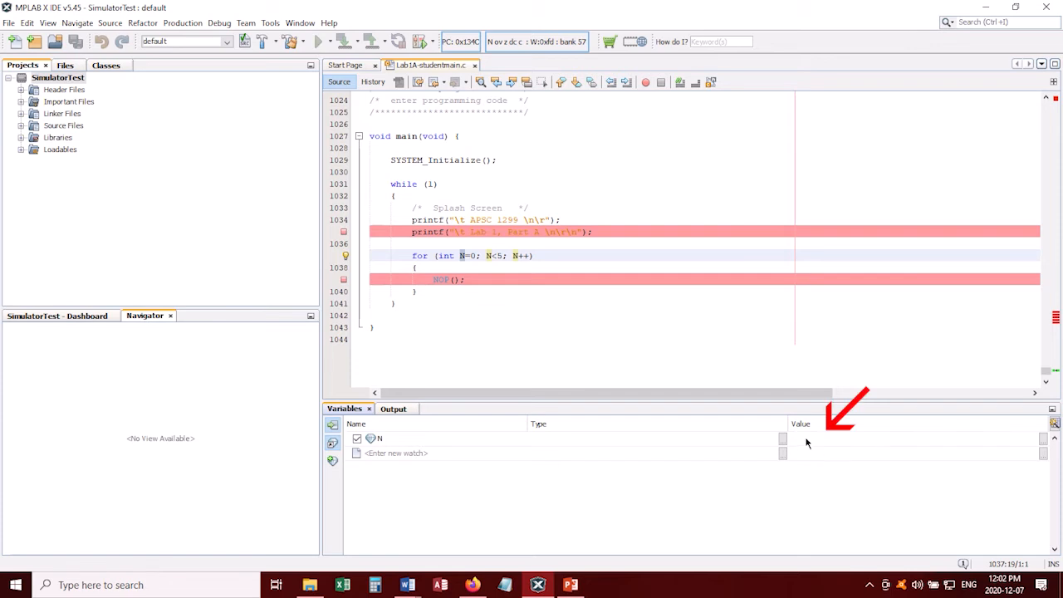
mouse_move(728, 508)
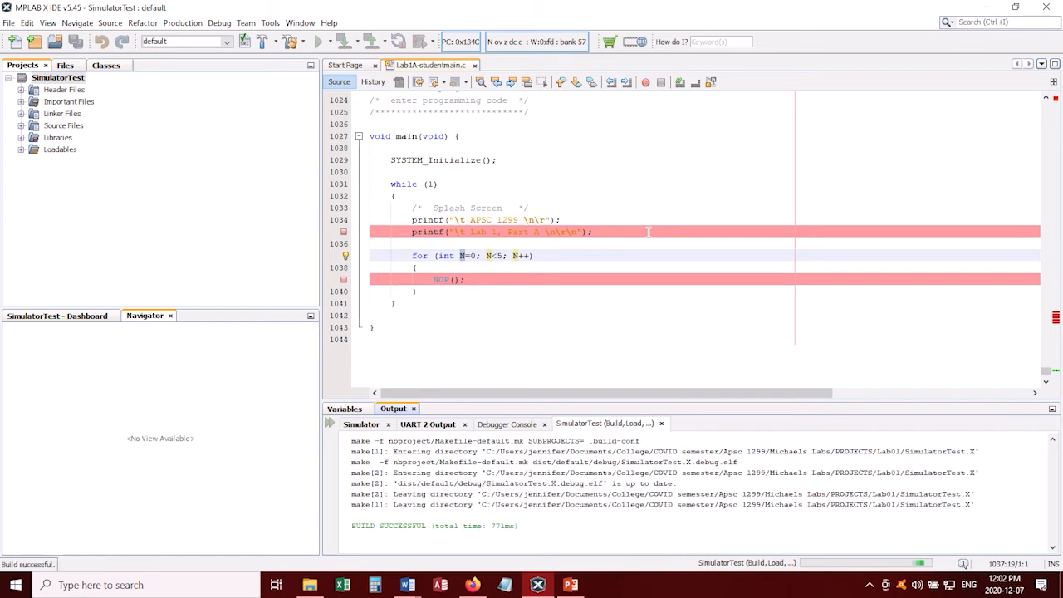
Show the Variables tab and continue to the NOP() breakpoint so N reads 0x0001
scroll(down, 3)
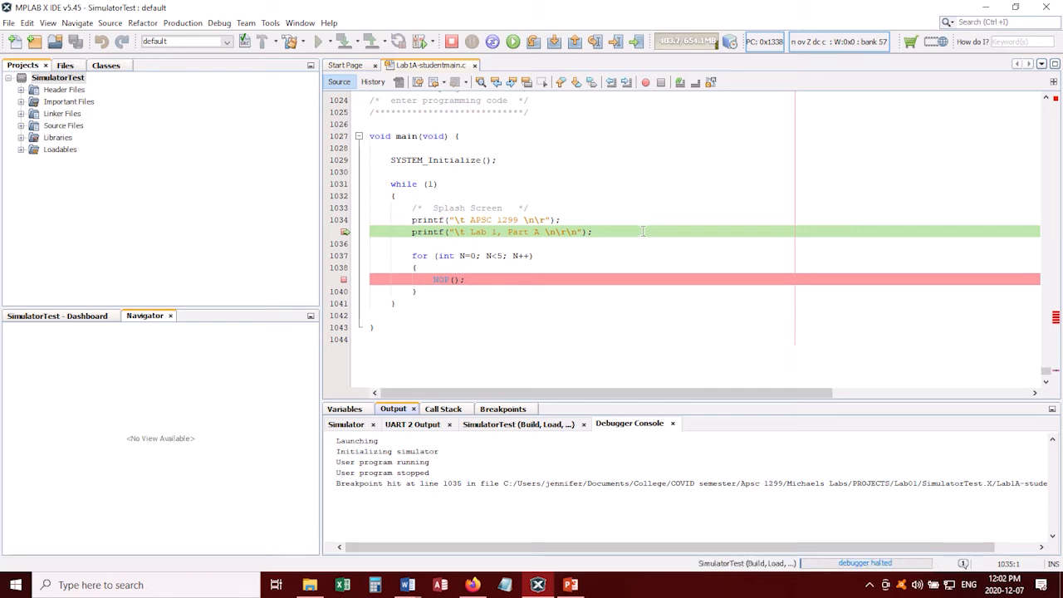
click(344, 408)
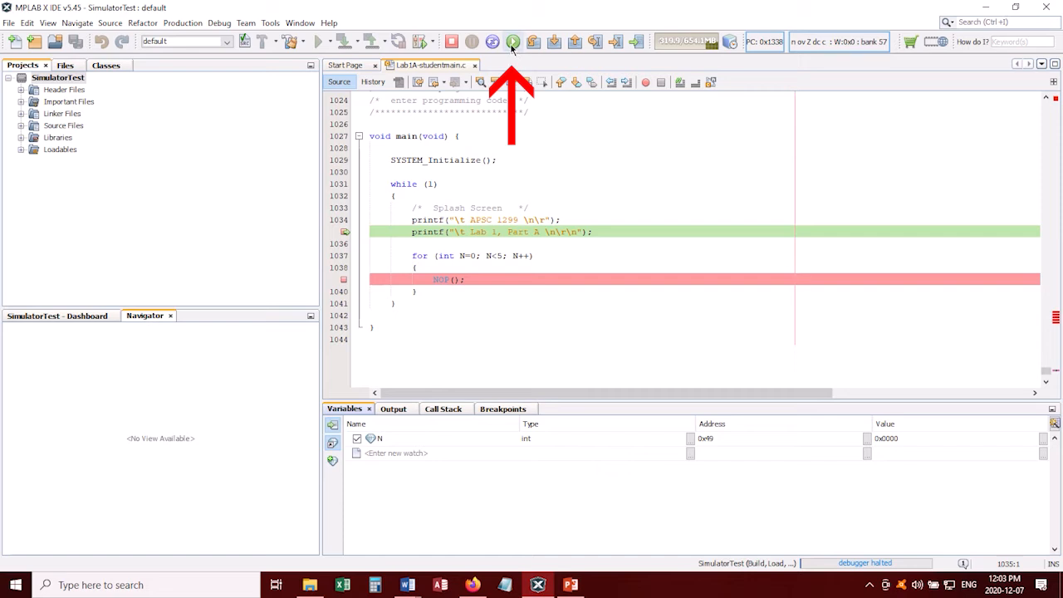
click(511, 41)
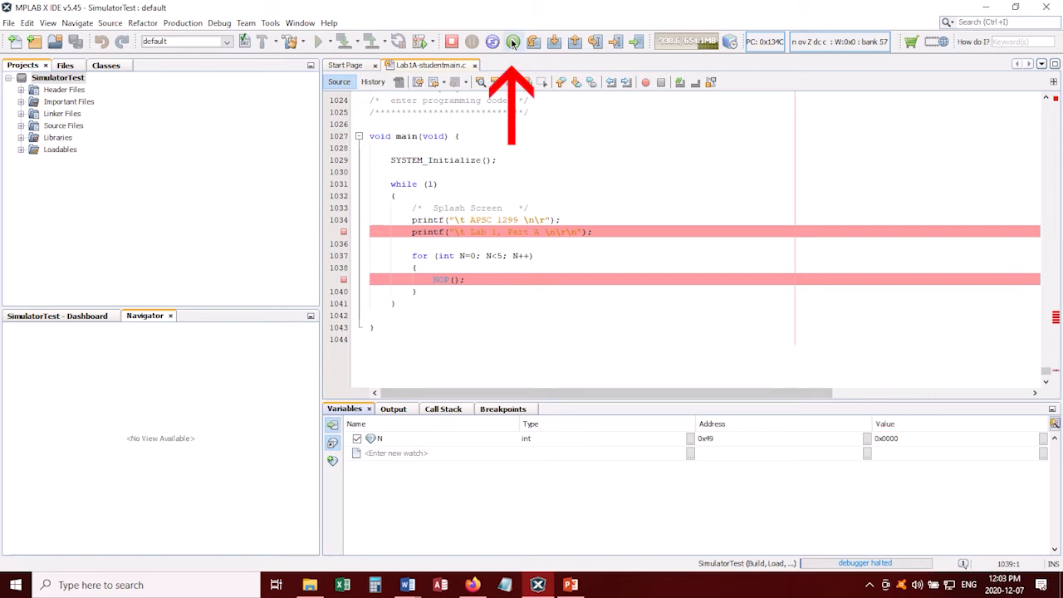
click(511, 41)
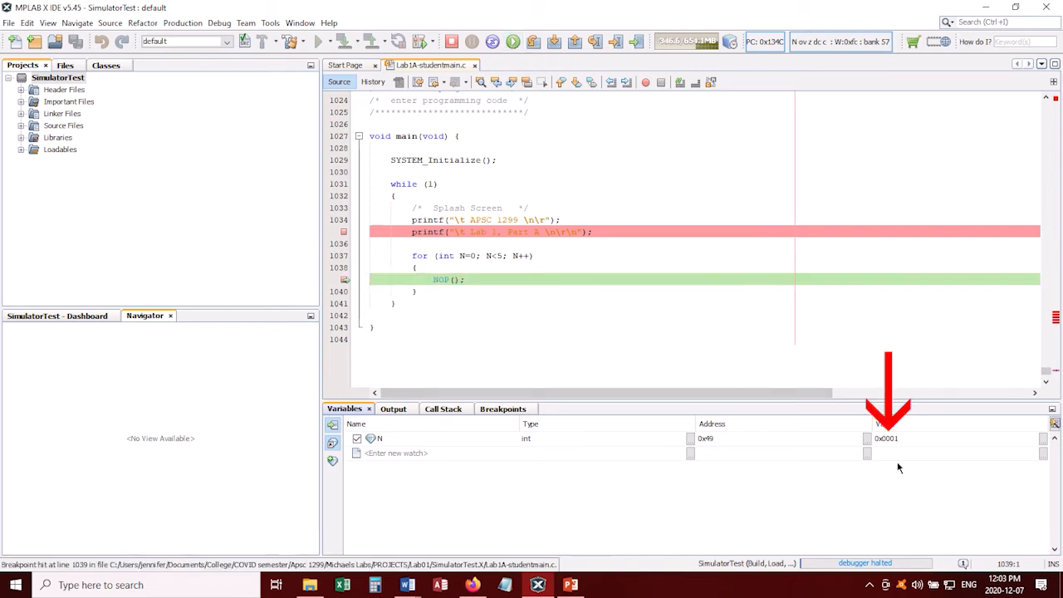
mouse_move(895, 449)
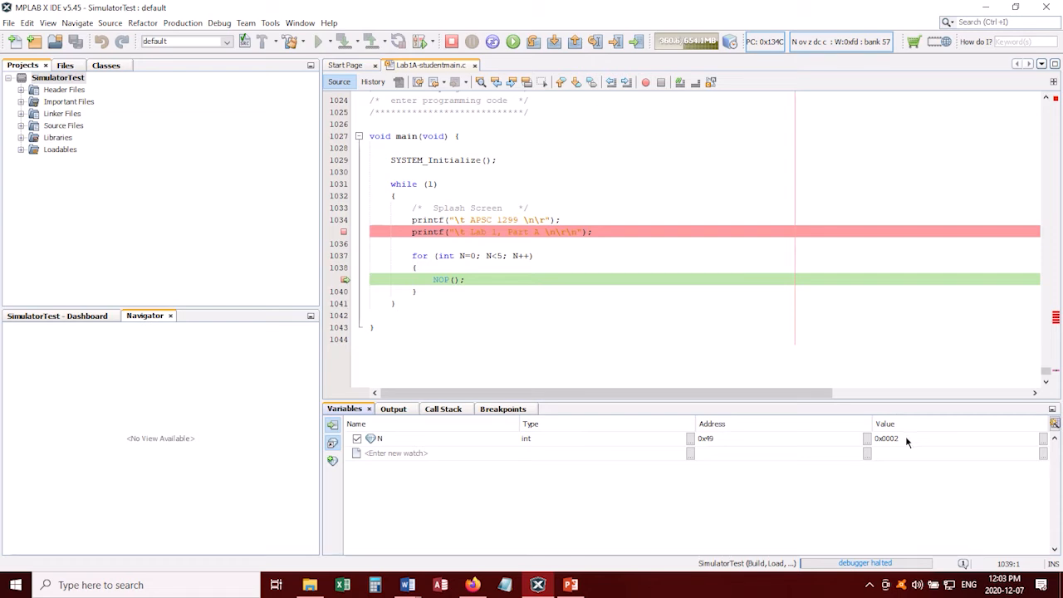
Display N's watch value in binary, then switch it to decimal
right_click(905, 438)
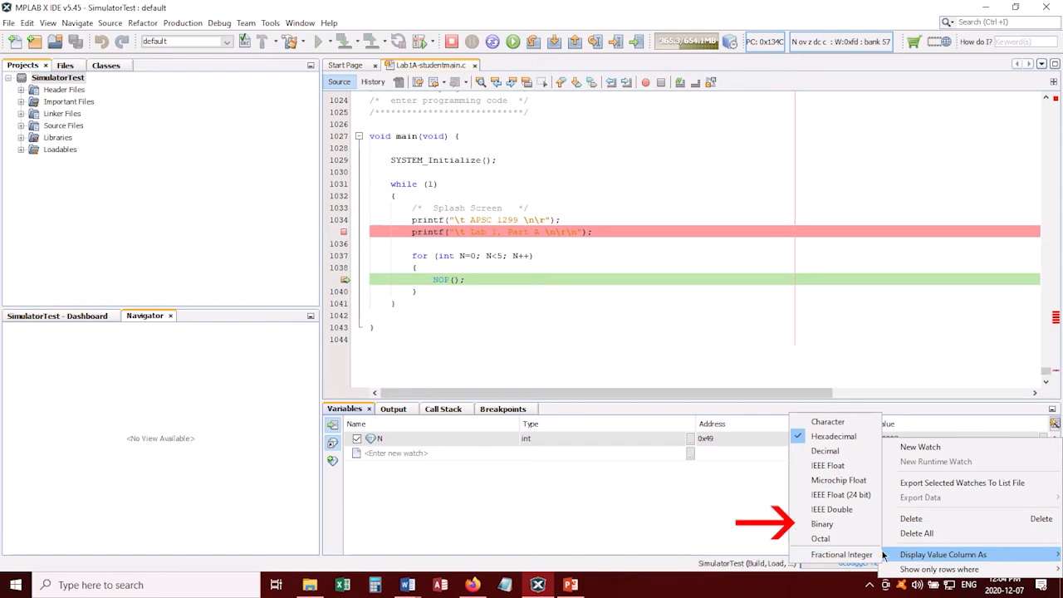
mouse_move(822, 525)
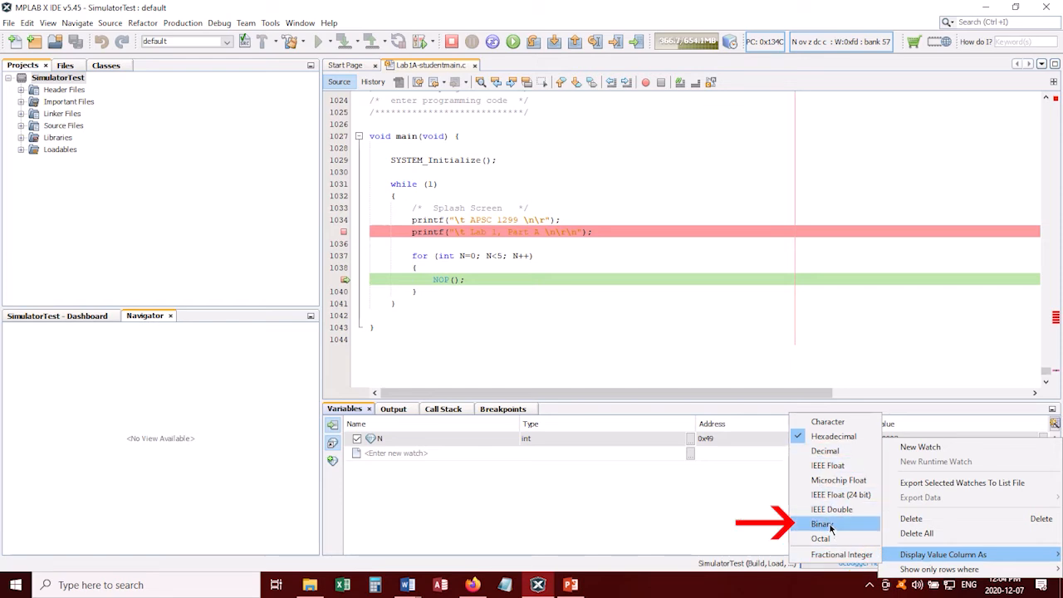
click(820, 525)
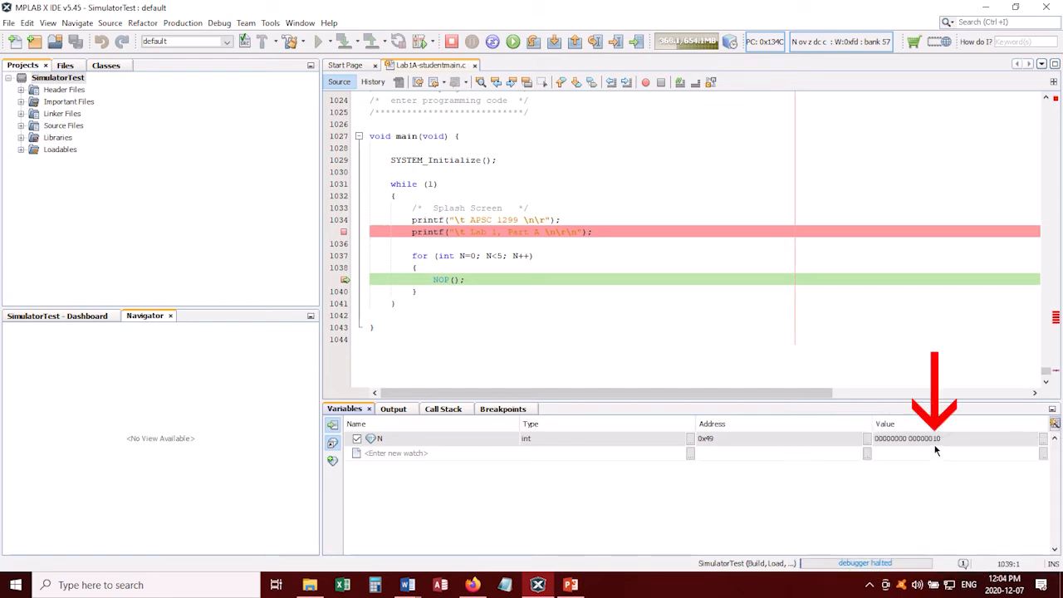
mouse_move(943, 475)
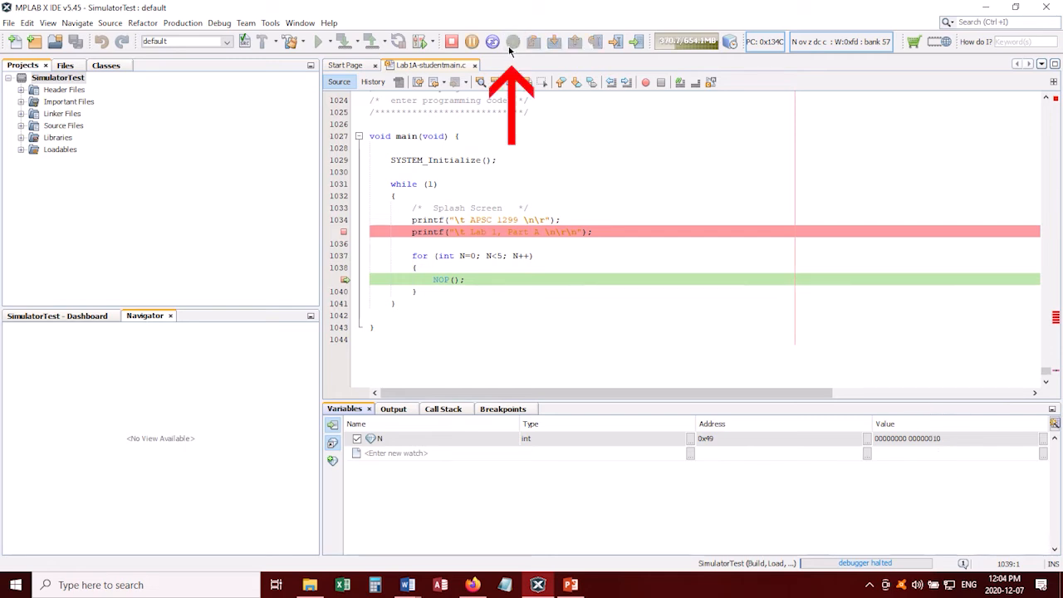
click(511, 42)
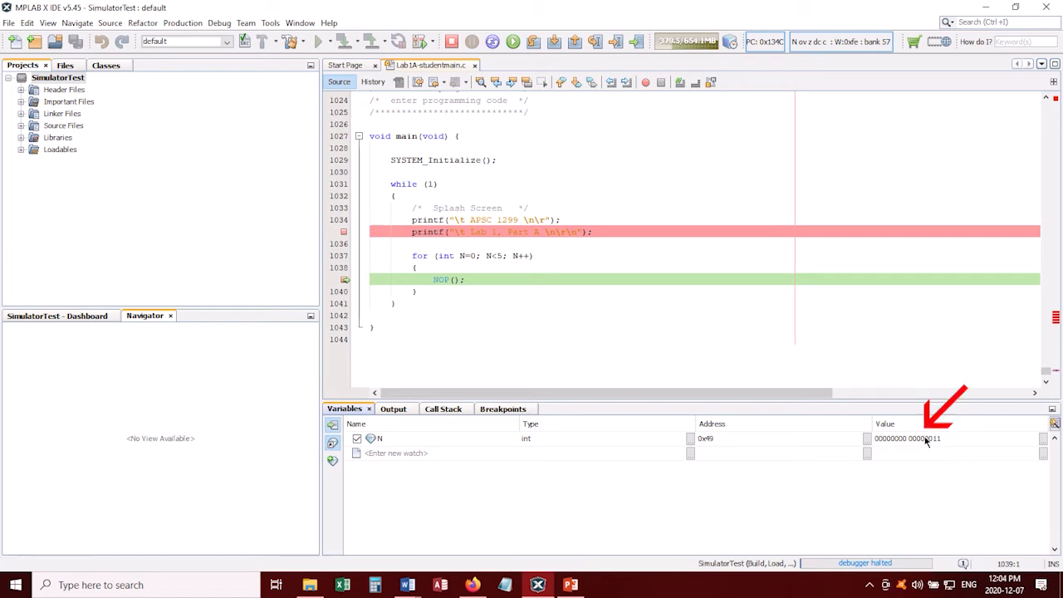
right_click(926, 440)
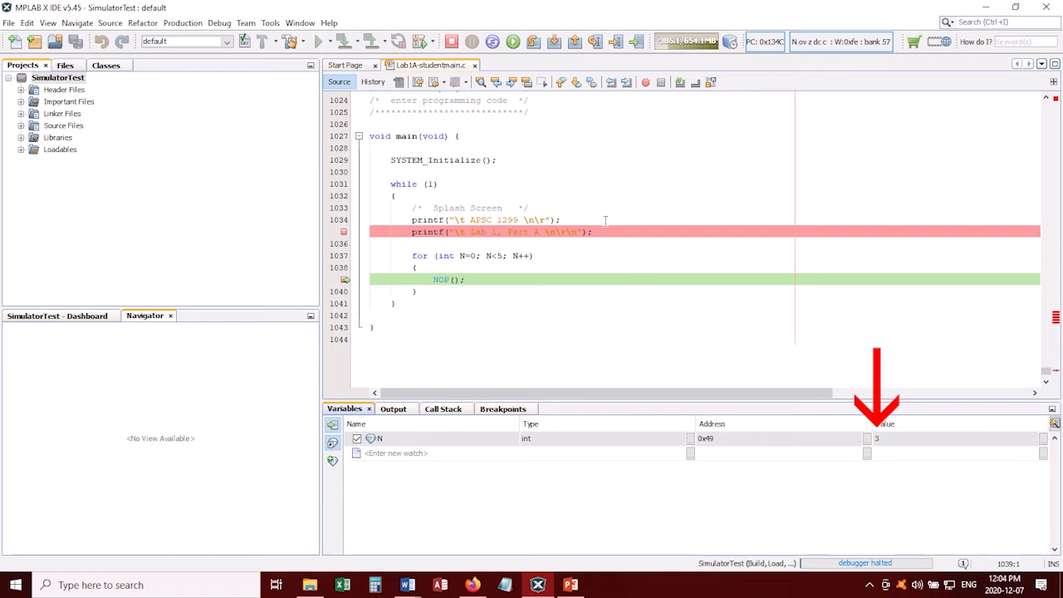
Continue repeatedly so N climbs toward 5, halting on NOP() each iteration
click(512, 40)
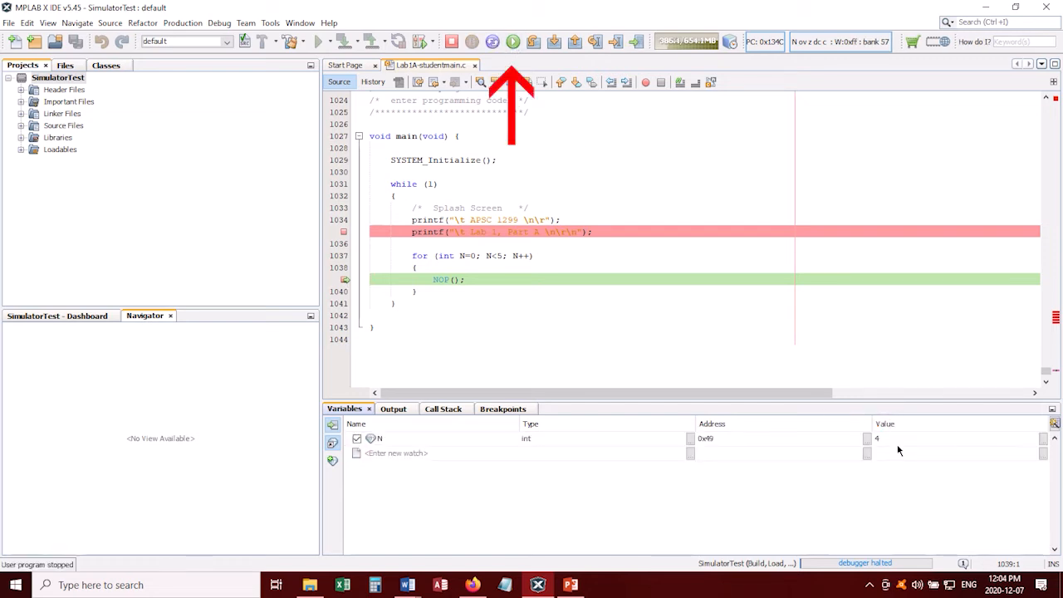
click(533, 42)
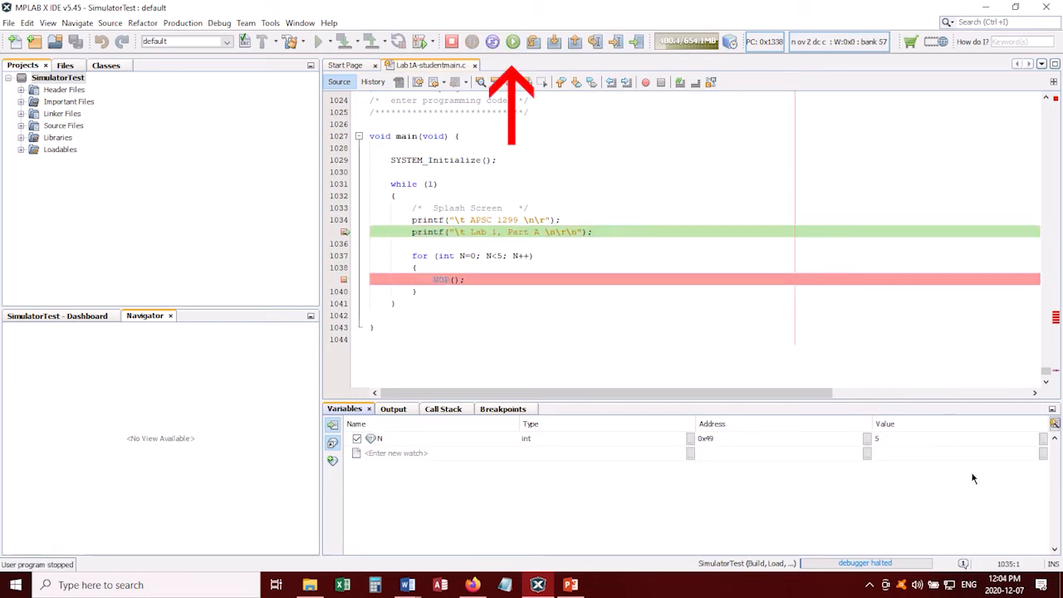
click(511, 41)
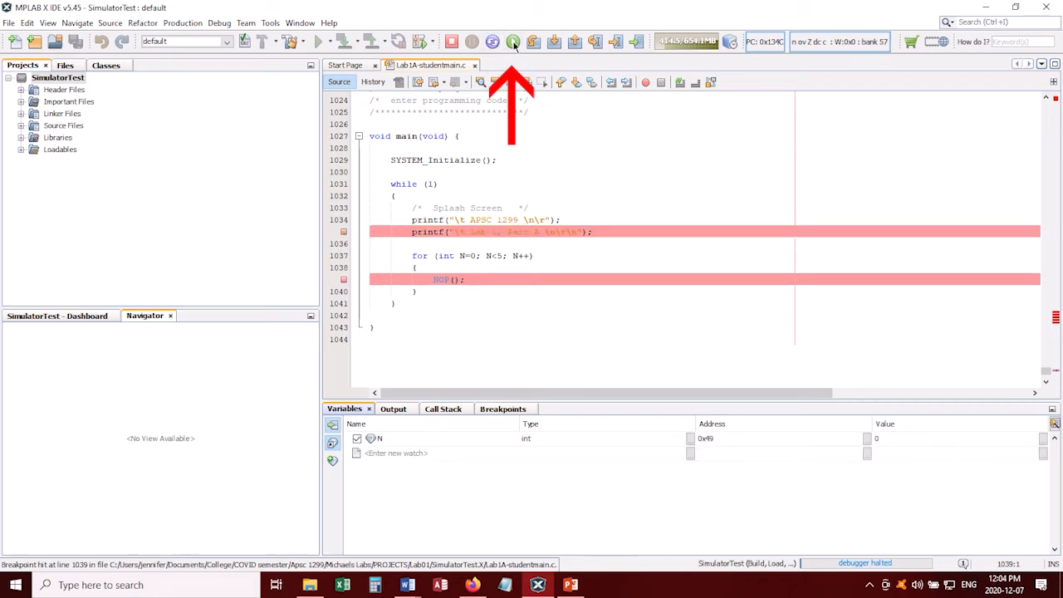
mouse_move(513, 42)
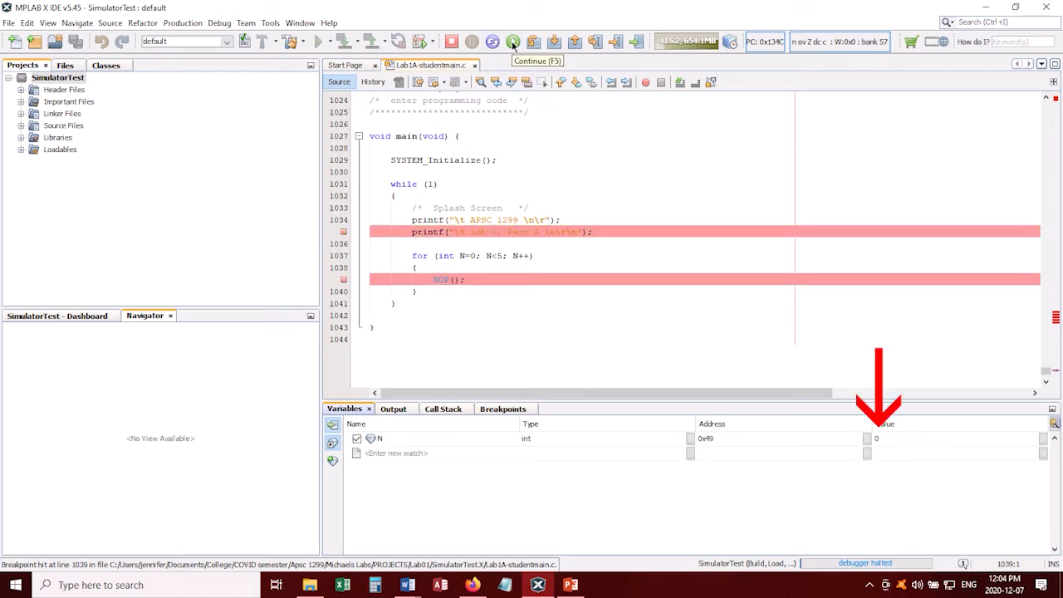
click(511, 42)
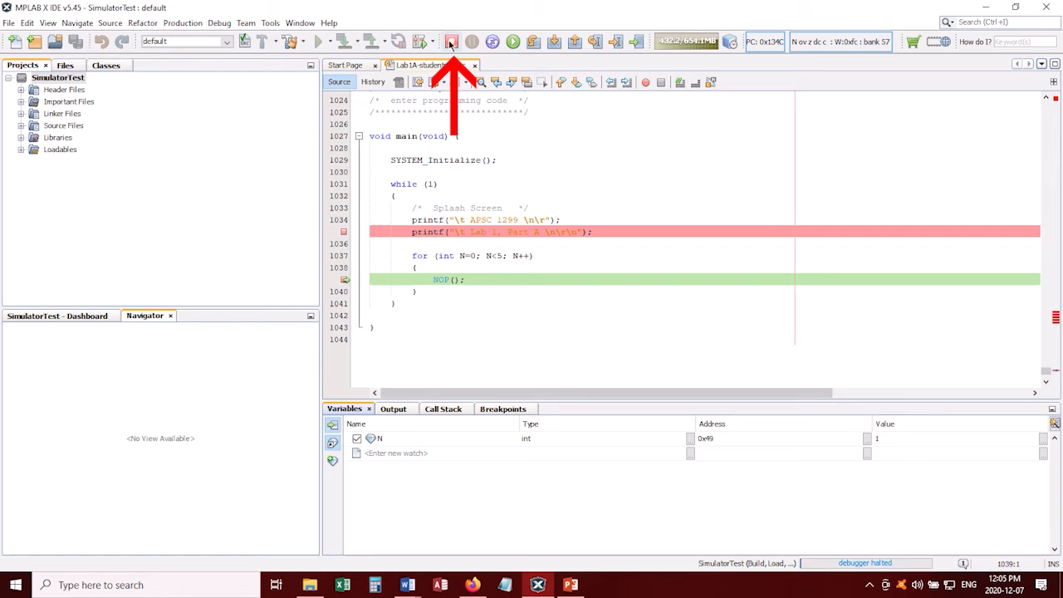
Finish the debugger session and show Window > Debugging > Stopwatch at 1 MHz instruction frequency
click(452, 41)
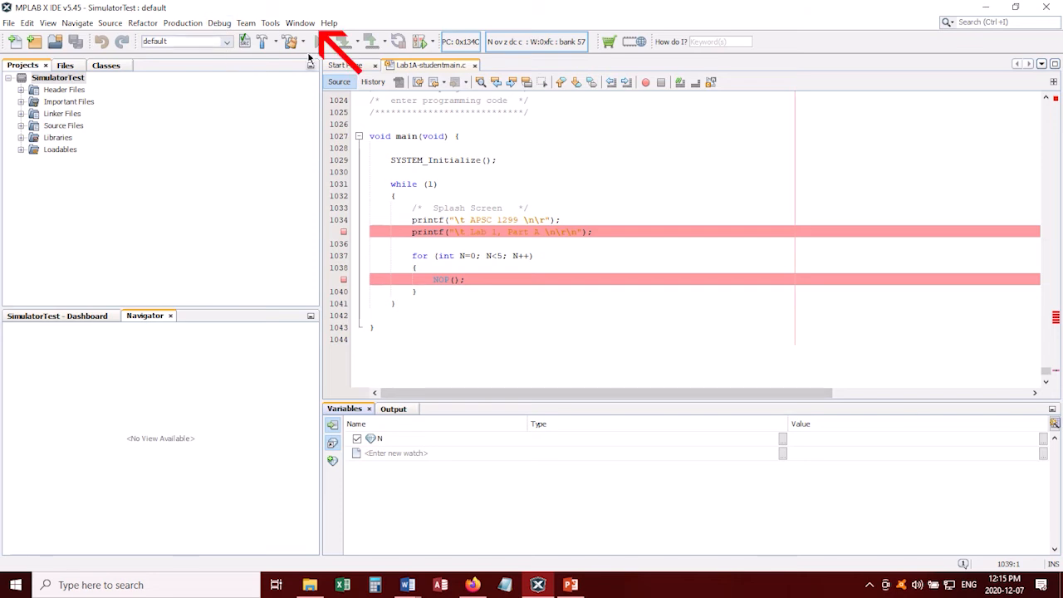
click(300, 23)
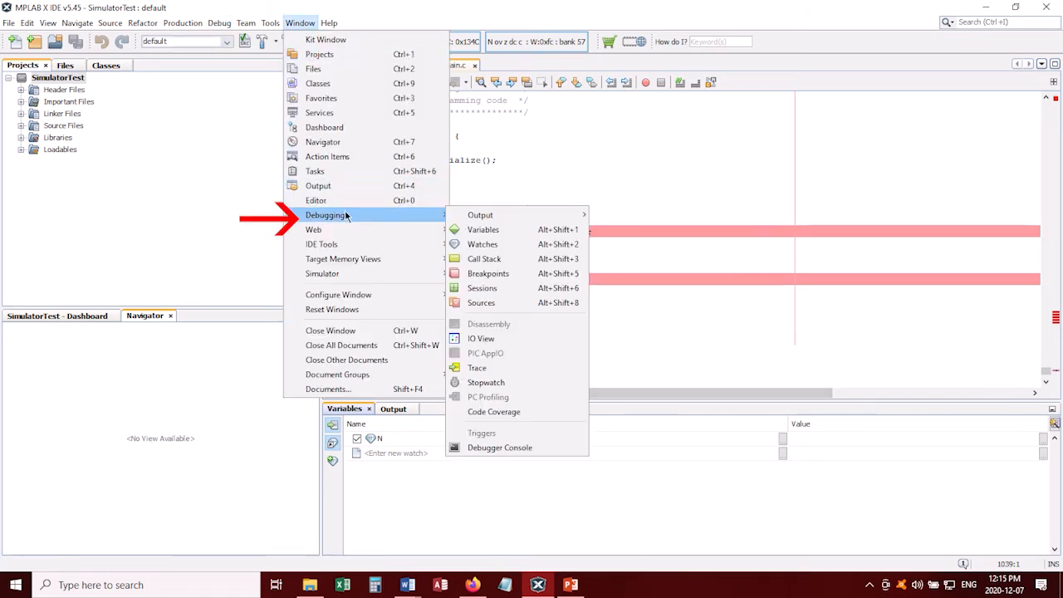
mouse_move(480, 214)
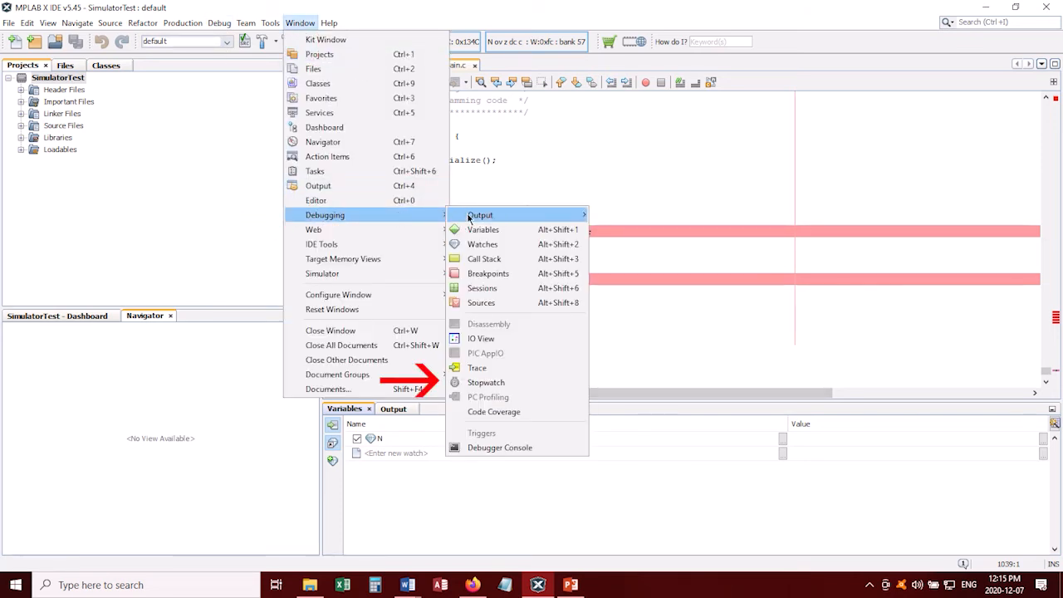
click(485, 382)
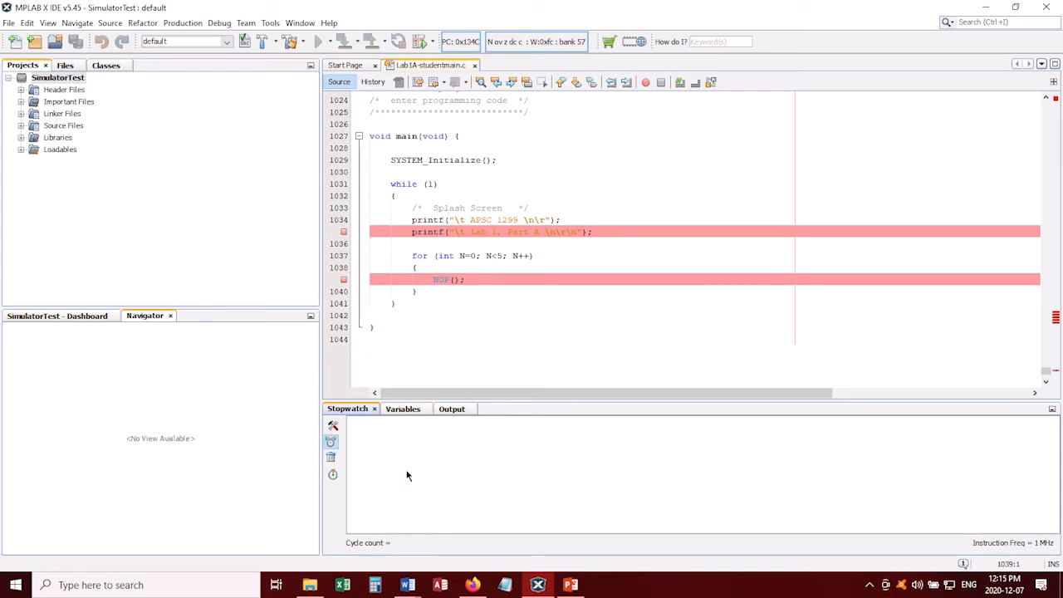
mouse_move(363, 497)
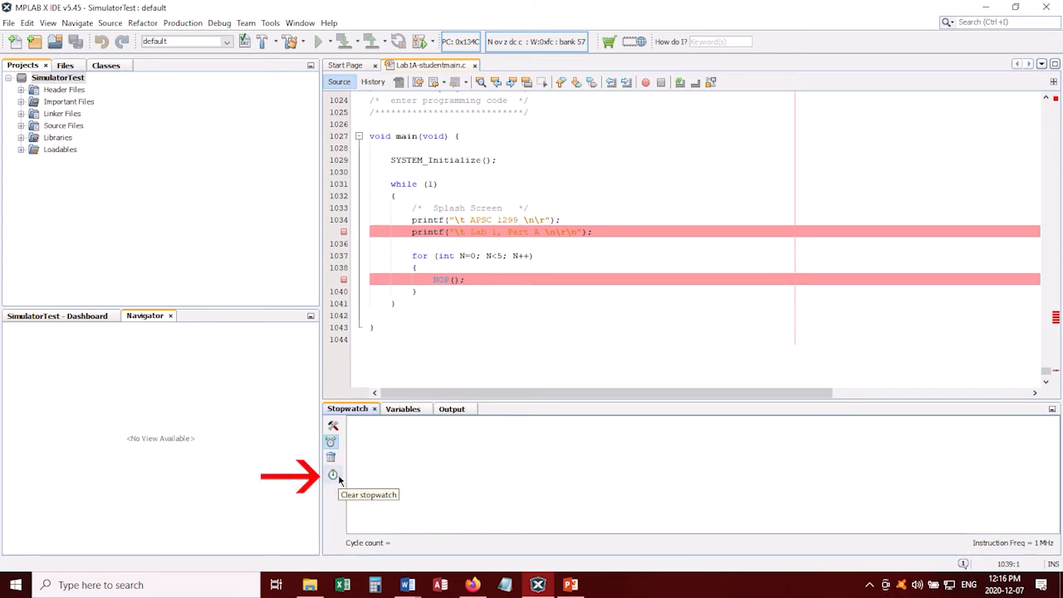
mouse_move(395, 485)
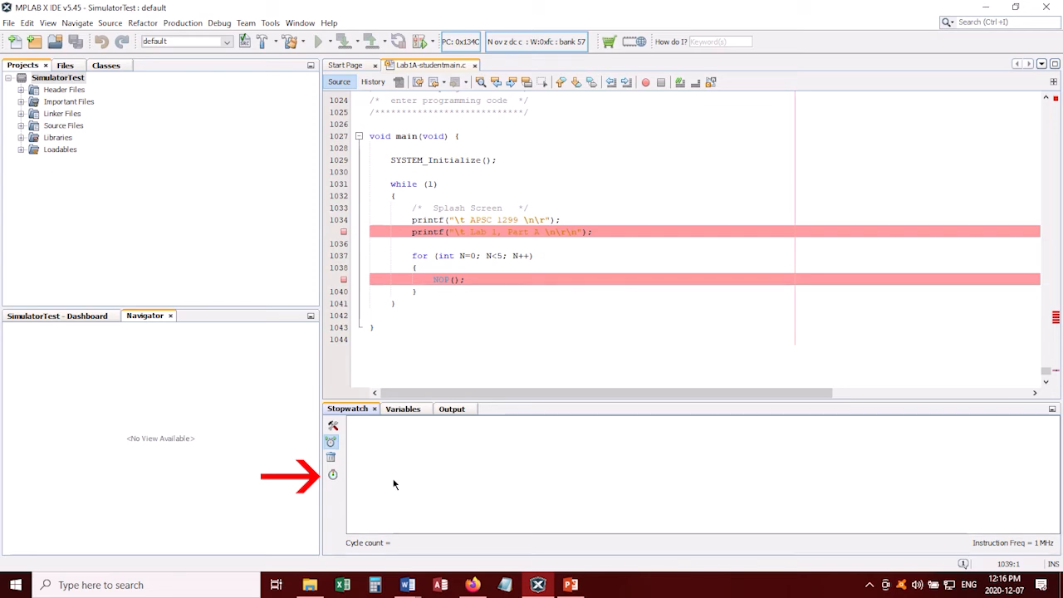
mouse_move(395, 428)
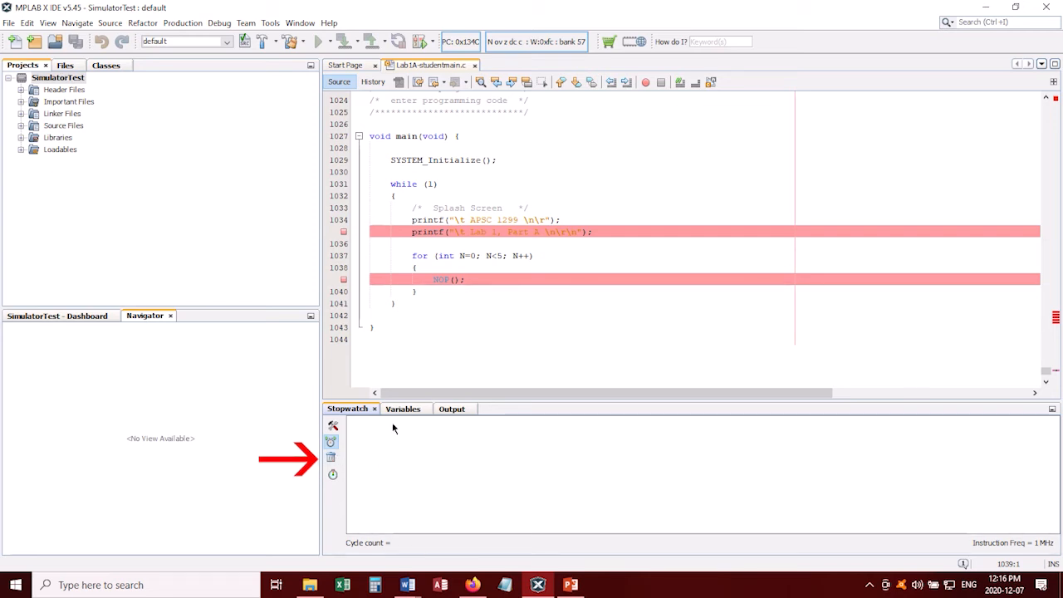
mouse_move(455, 511)
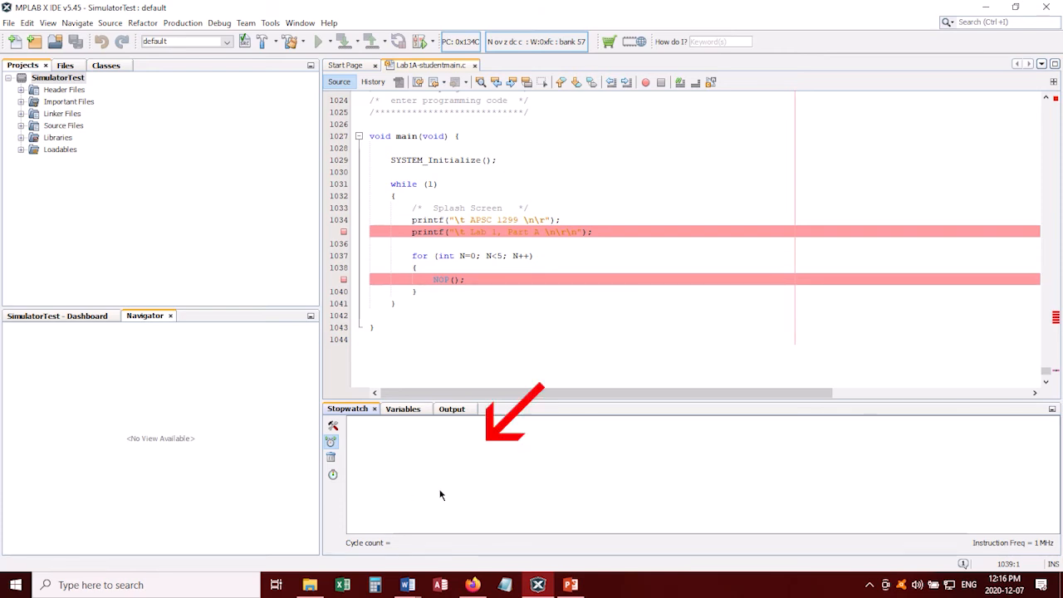
mouse_move(473, 490)
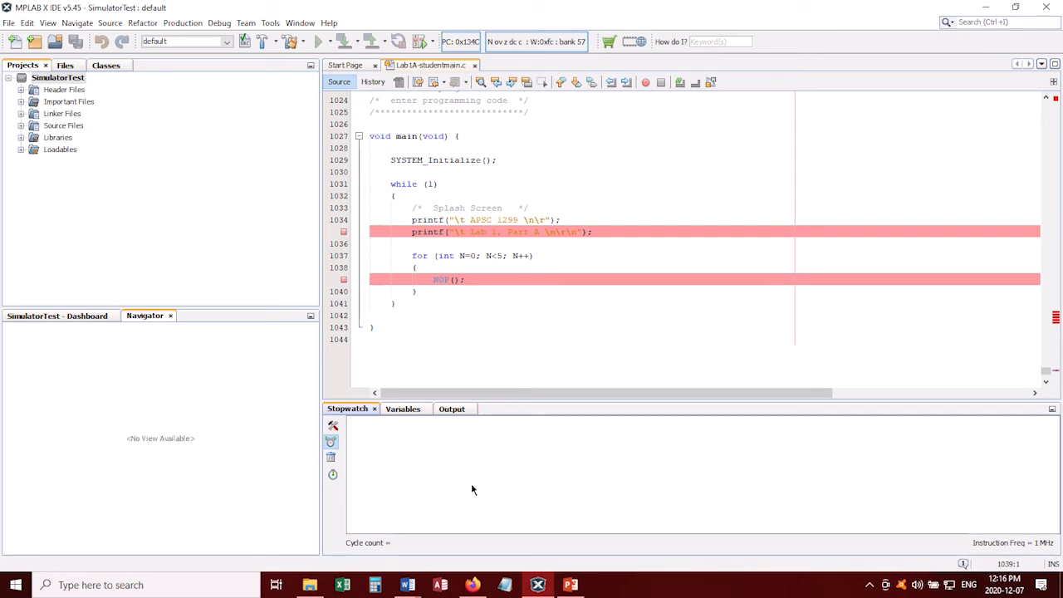
Set the simulator's Instruction Frequency to 12 MHz under Oscillator Options and apply it
click(183, 23)
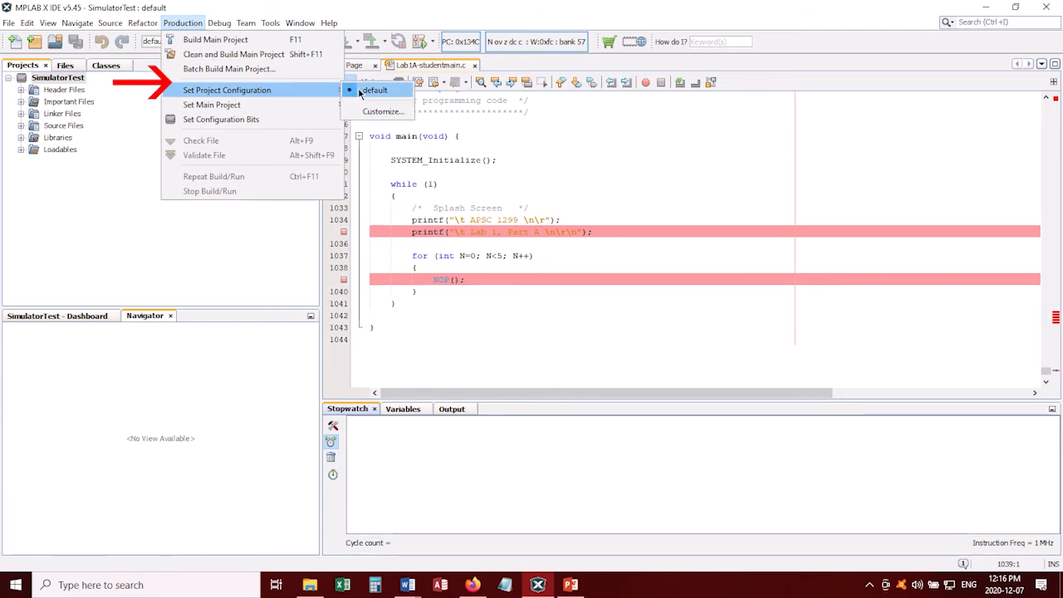
click(375, 89)
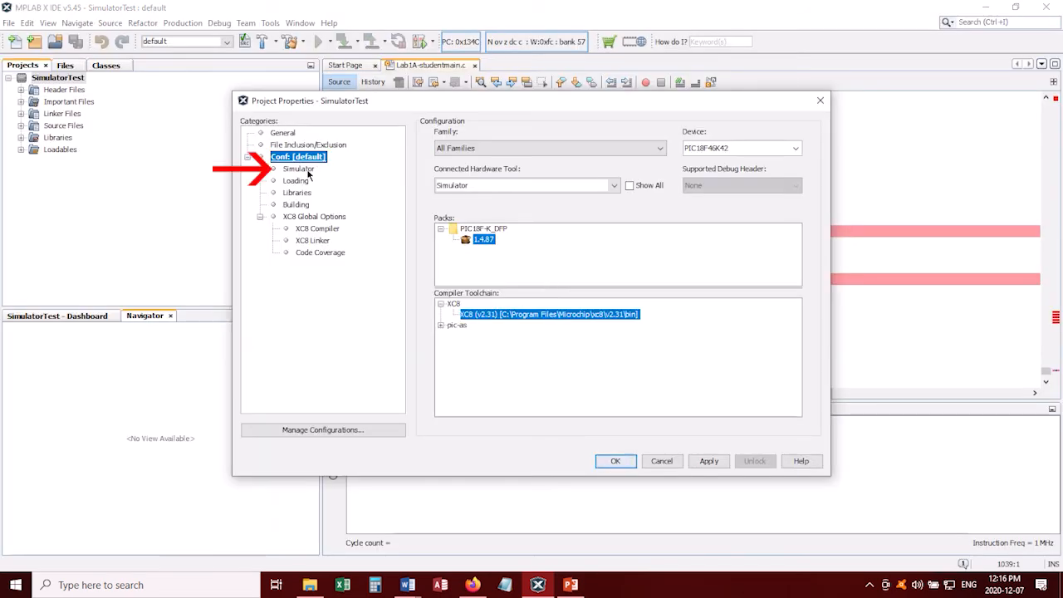
click(298, 170)
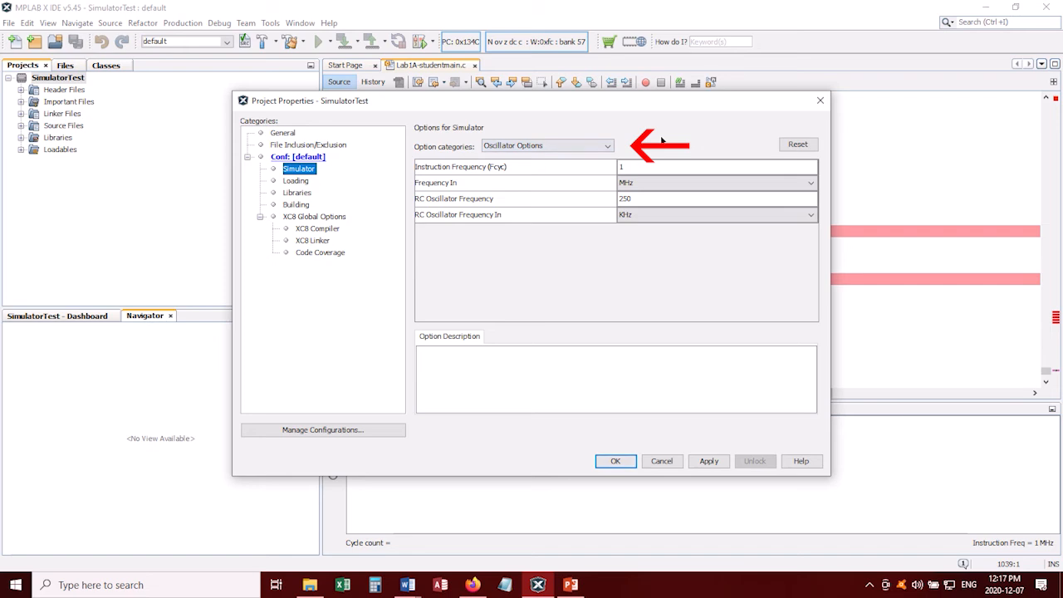
click(714, 166)
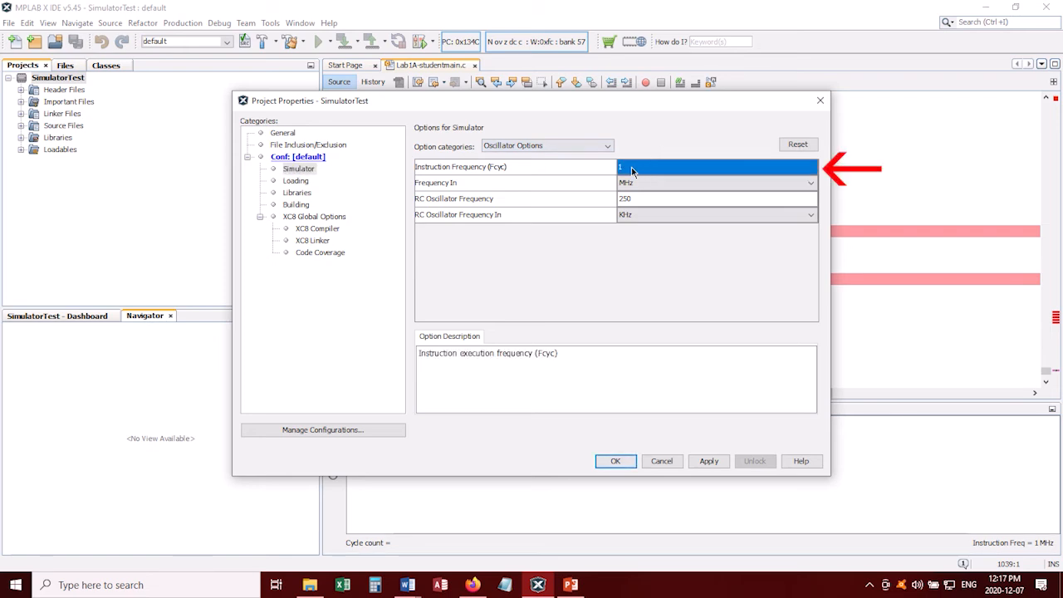
click(714, 167)
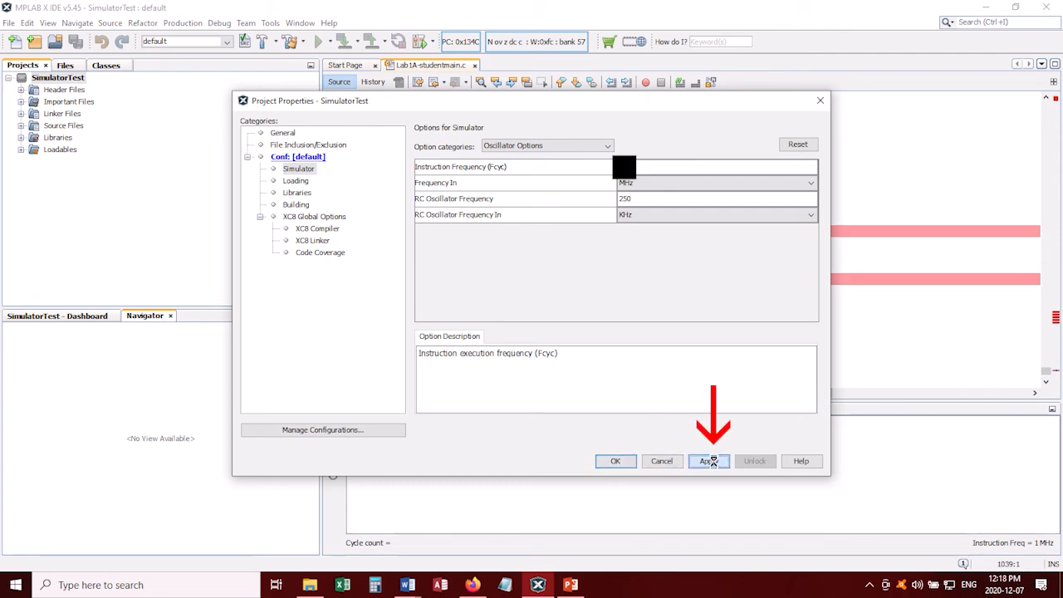
click(707, 461)
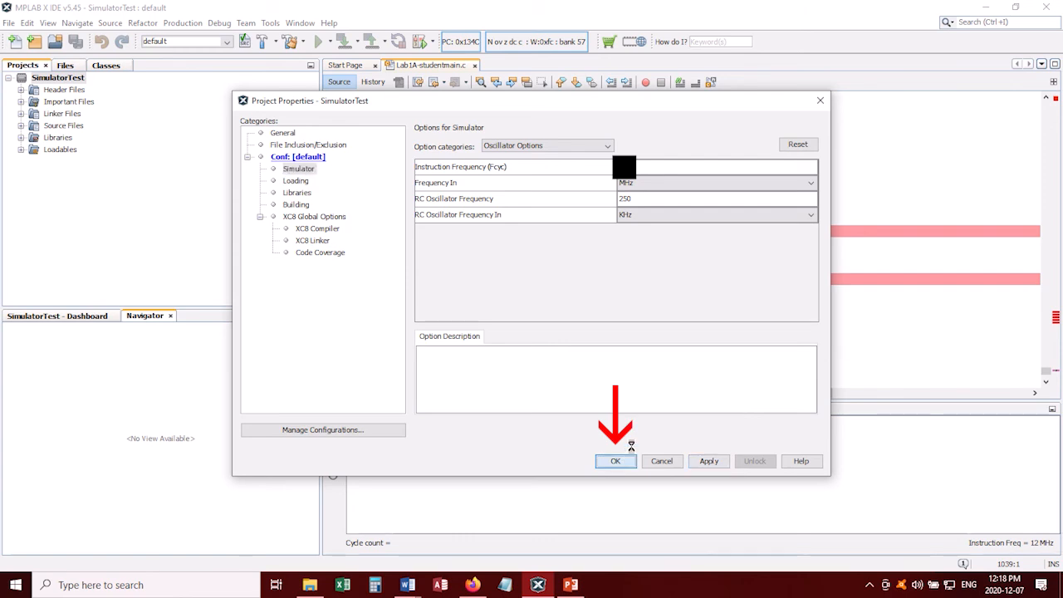
click(614, 461)
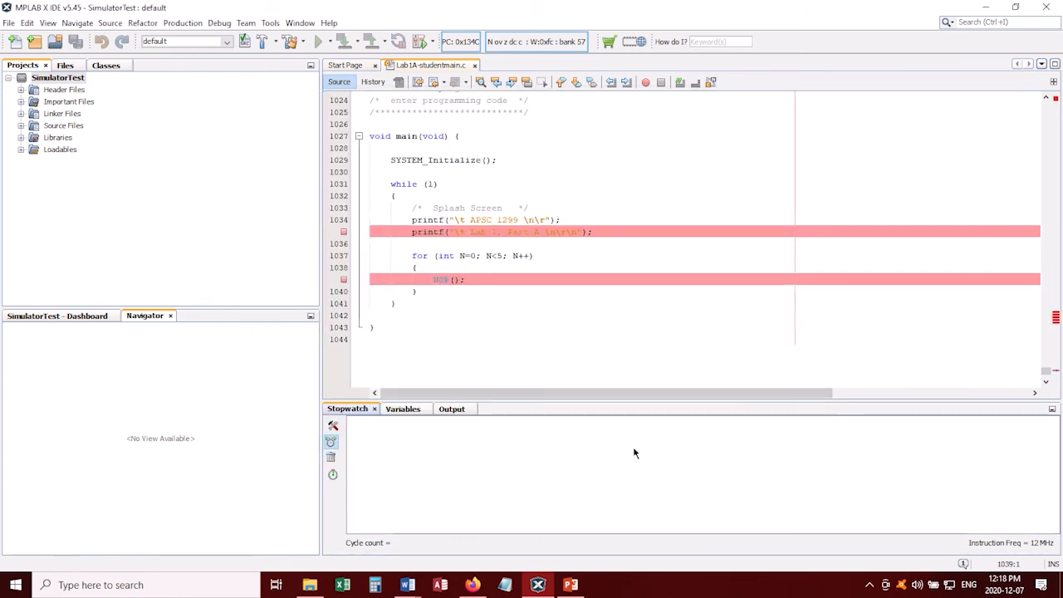
Debug the main project to the first breakpoint; stopwatch reads 2249 cycles (187.4 µs)
click(220, 24)
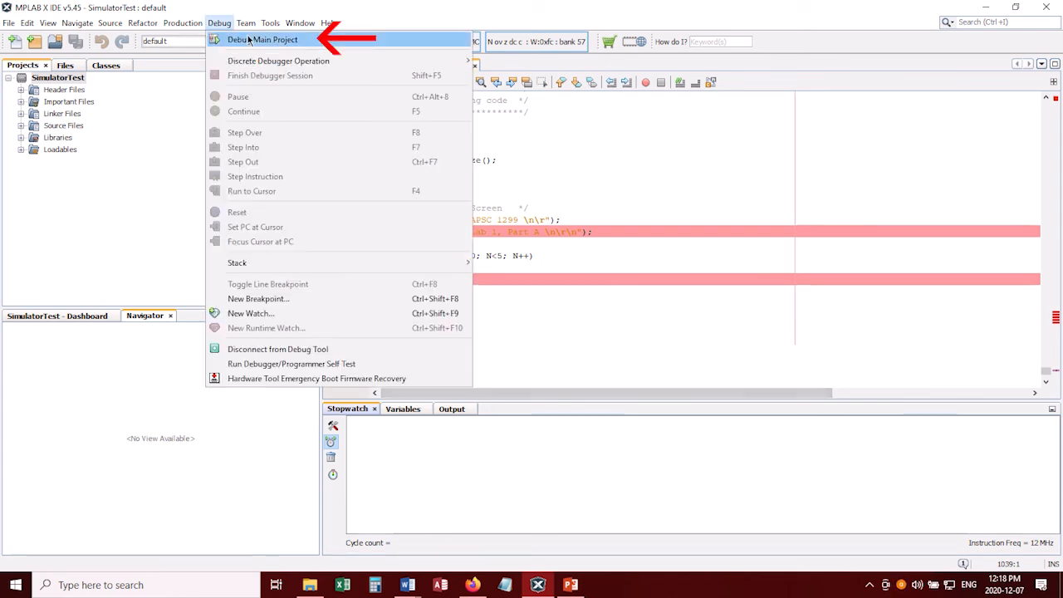
click(262, 40)
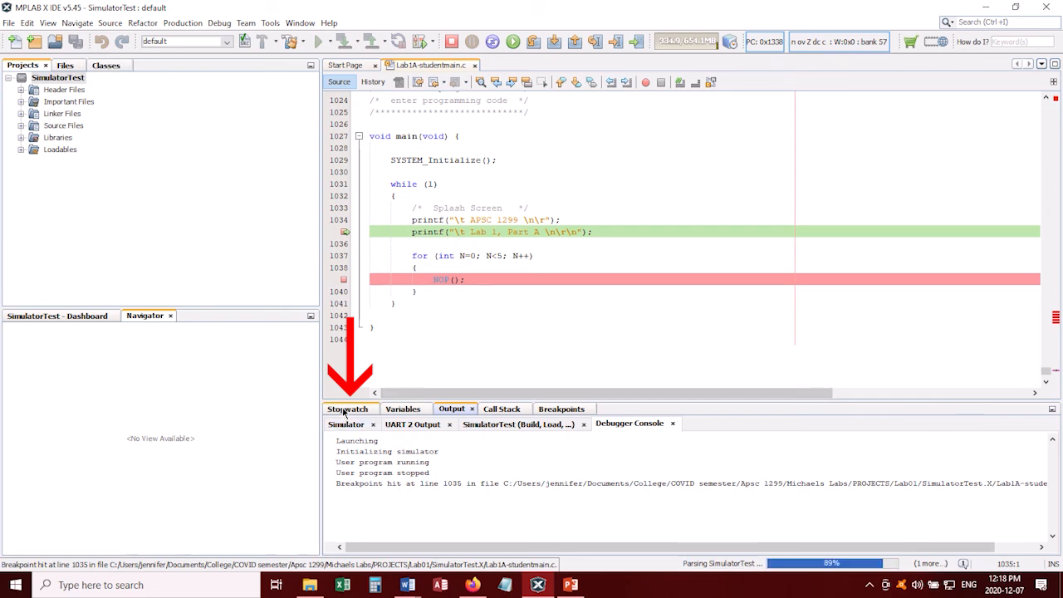
click(347, 408)
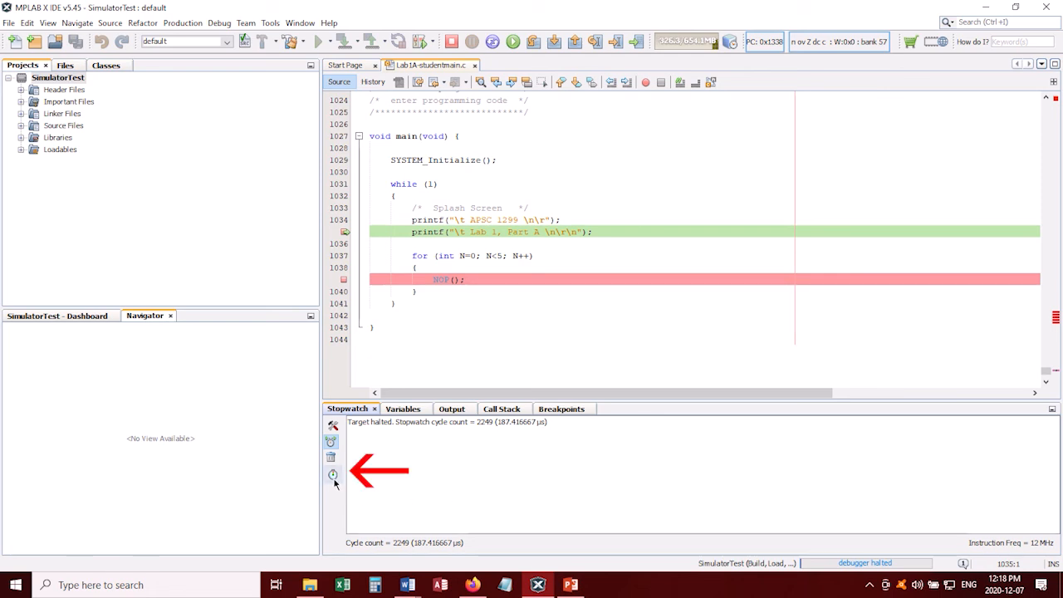
Time the run to the NOP breakpoint (2551 cycles), then one loop pass (15 cycles, 1.25 µs)
click(332, 475)
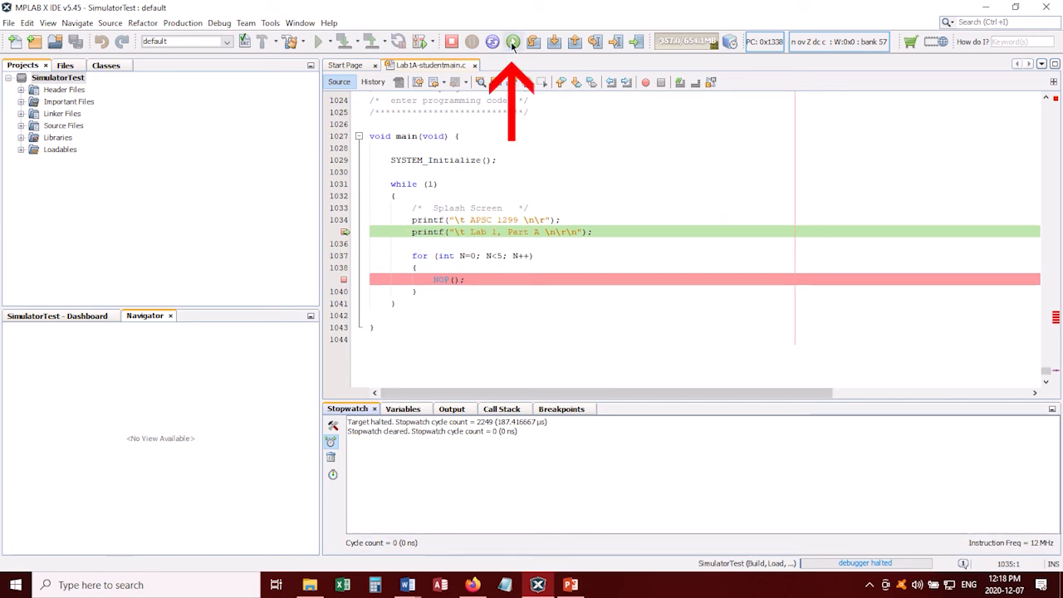
click(511, 42)
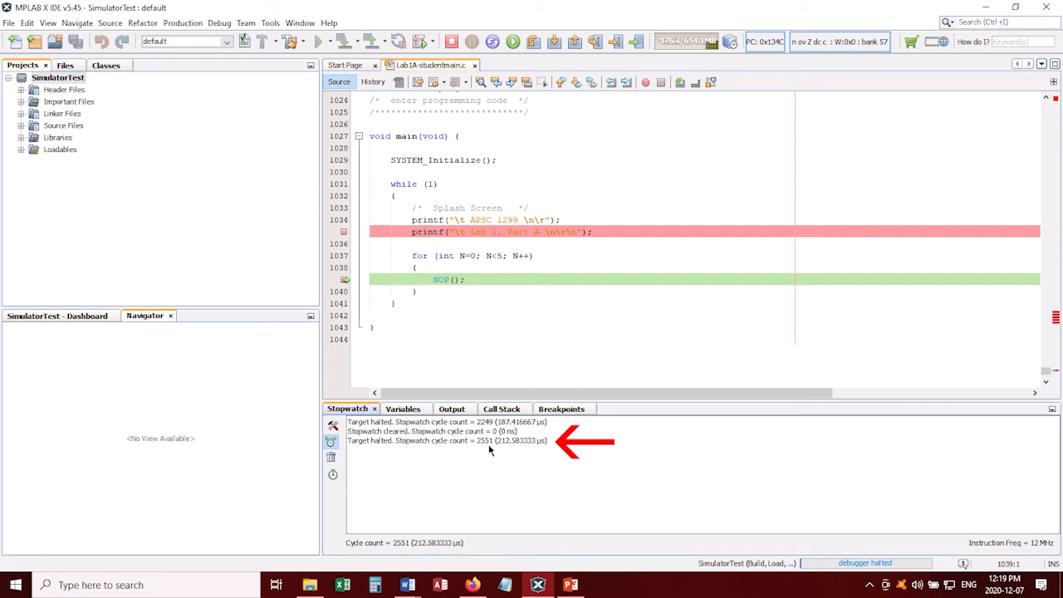
mouse_move(543, 452)
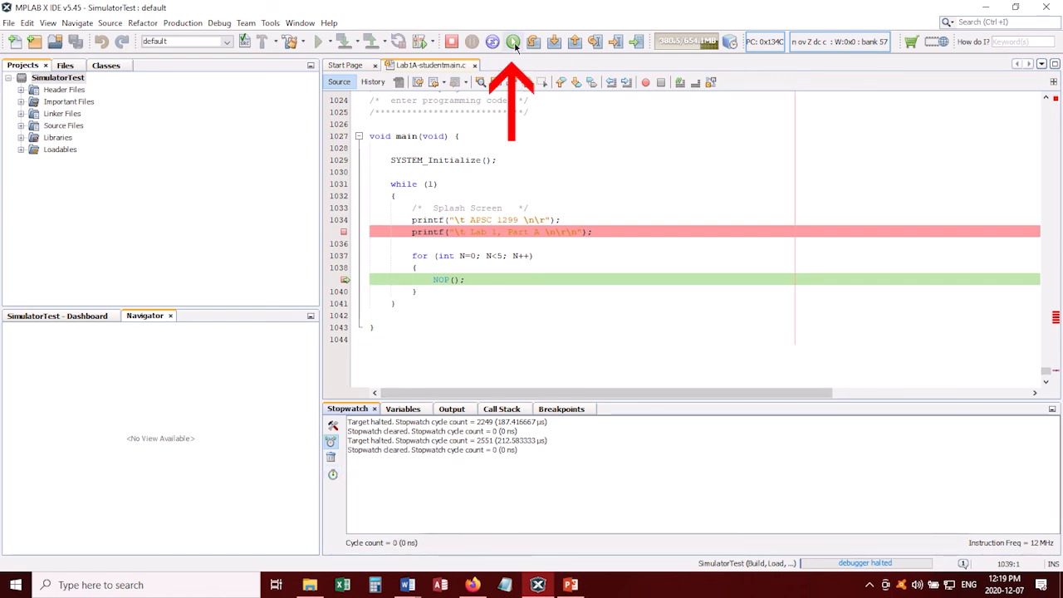
click(511, 42)
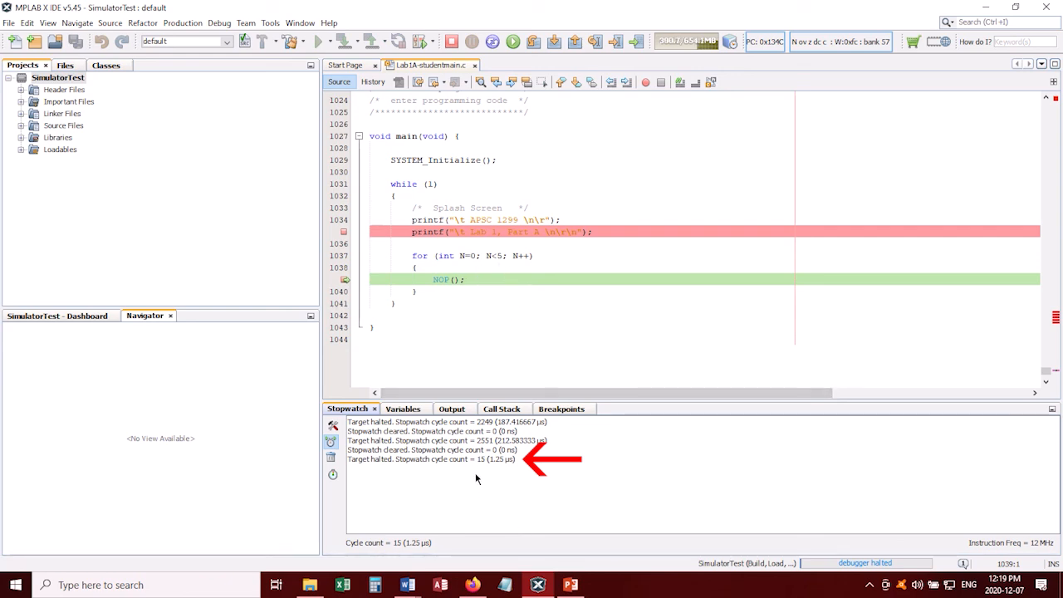
mouse_move(485, 472)
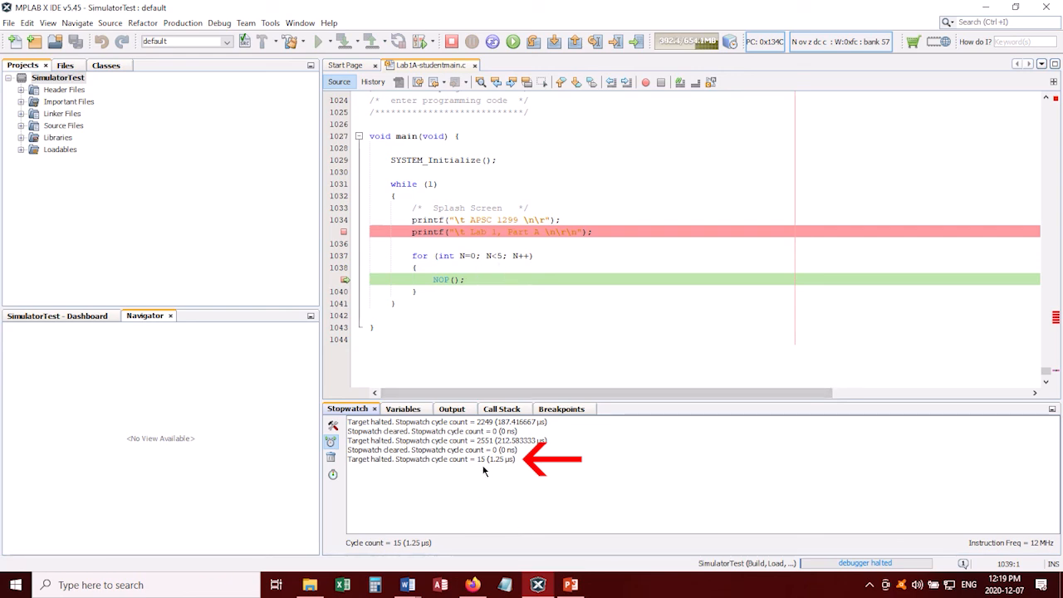
mouse_move(501, 472)
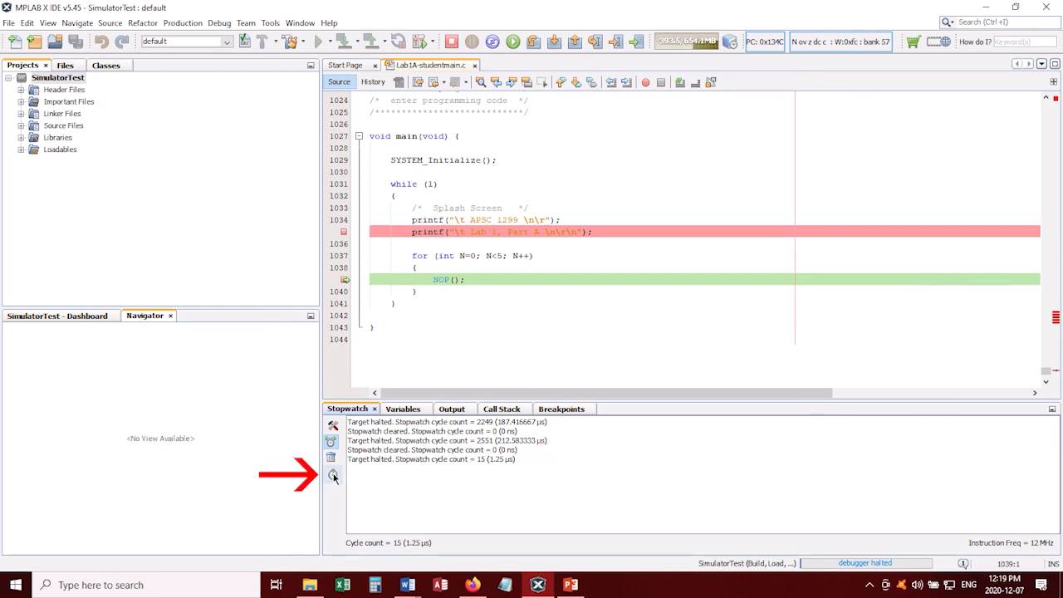
Reset the stopwatch cycle count and clear its message log
click(332, 474)
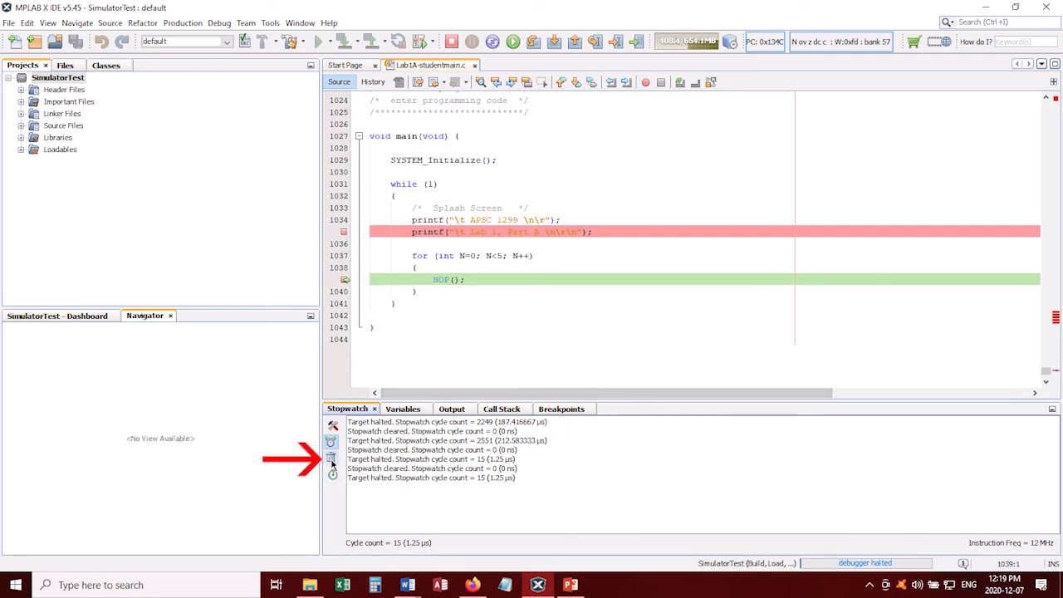
click(332, 457)
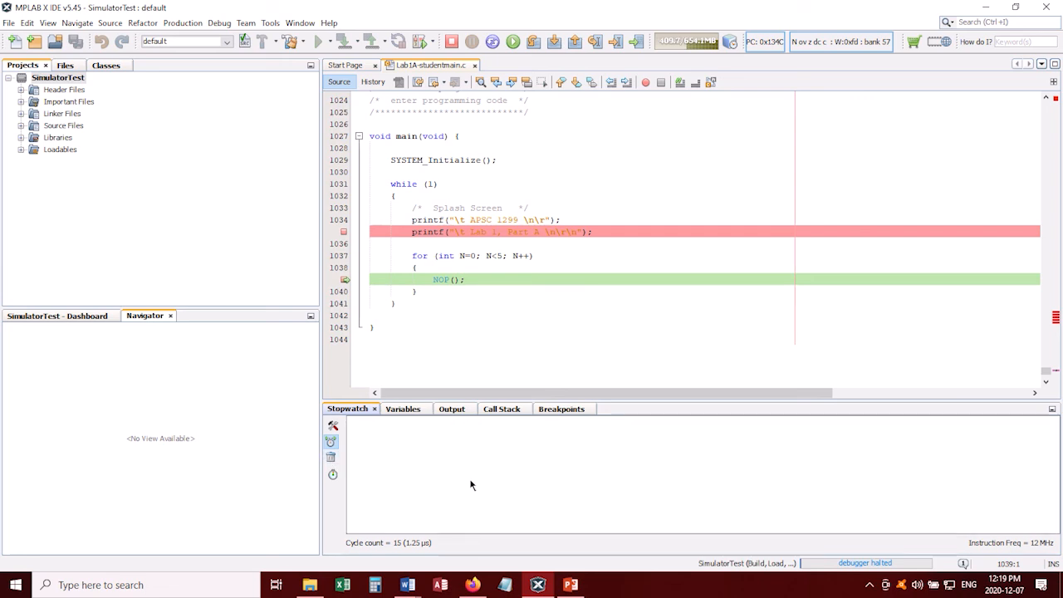